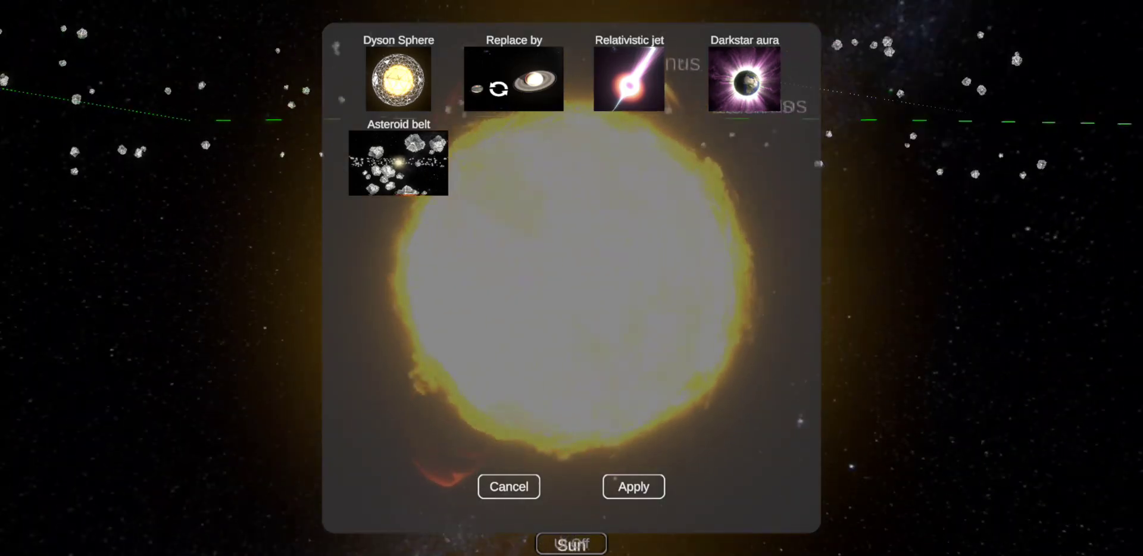
- Add an asteroid belt to the Sun; size a new planet at 2.27 Earth masses, 86,566 km radius
left_click(508, 486)
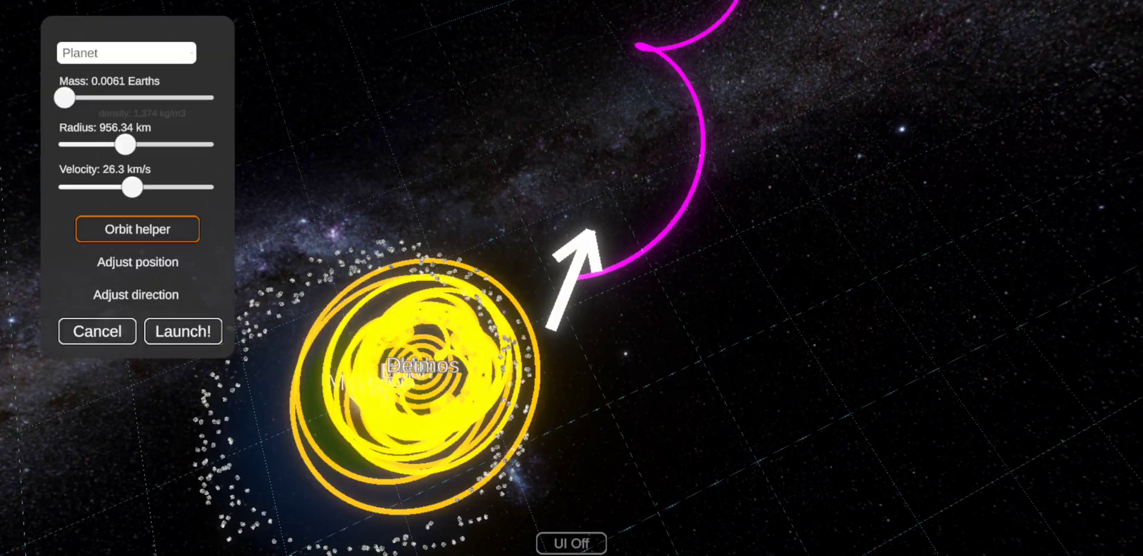
left_click_drag(124, 144, 197, 144)
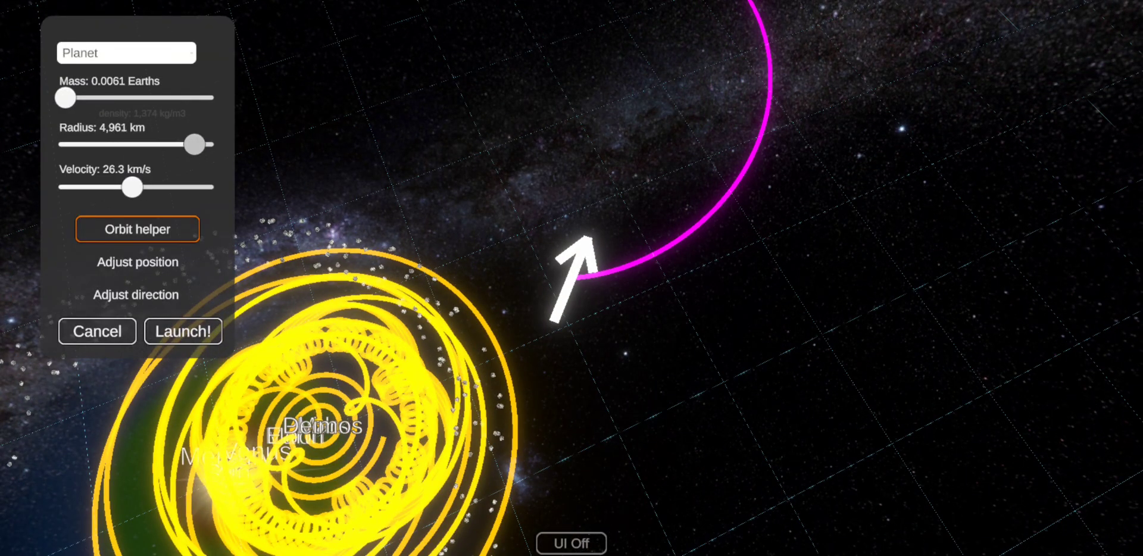
left_click_drag(65, 97, 193, 98)
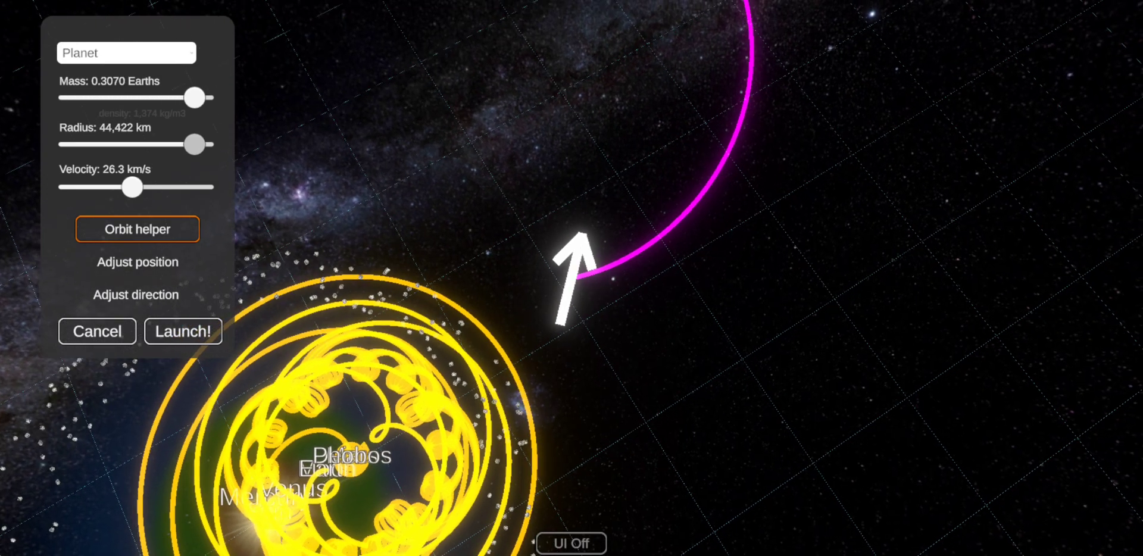
left_click_drag(195, 97, 182, 97)
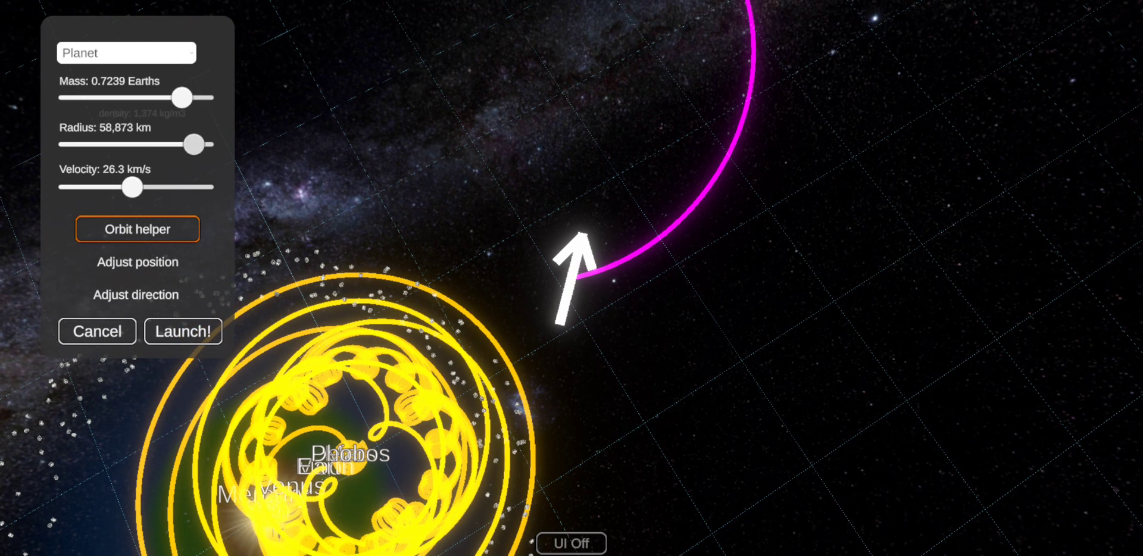
left_click_drag(181, 97, 194, 97)
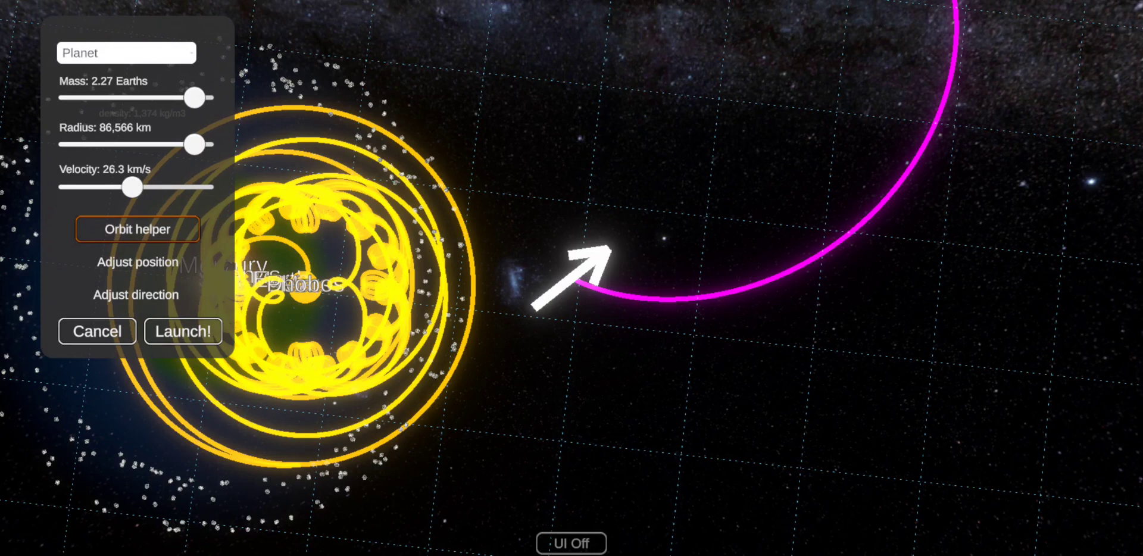
left_click(137, 229)
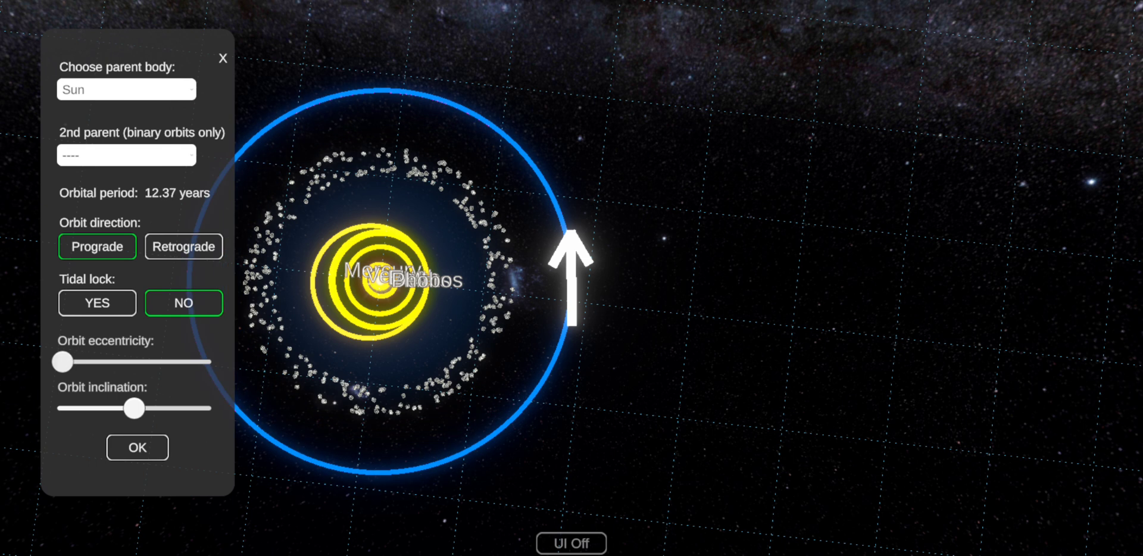
- Confirm a prograde Sun orbit and launch the new planet as Planet9
left_click(136, 446)
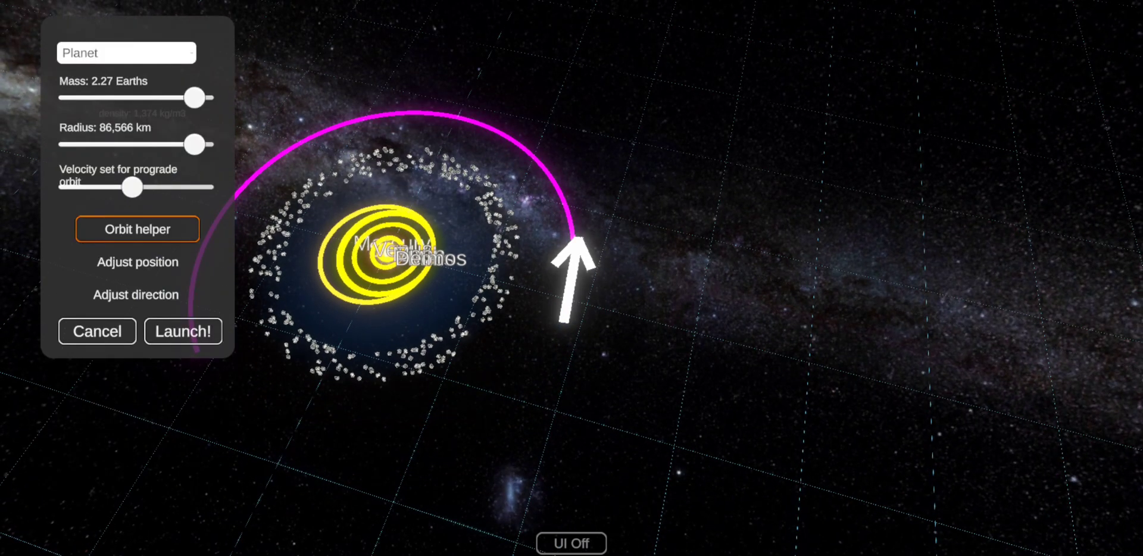
left_click(182, 332)
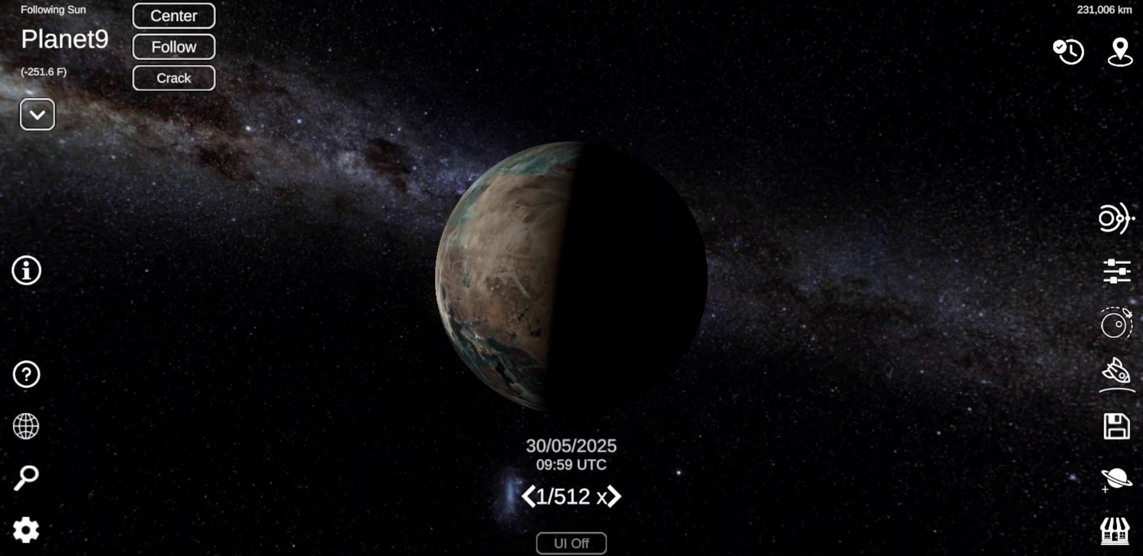
- Rename Planet9 to Jupiter and apply the pink-and-orange Gas Giant 4 texture
type("J")
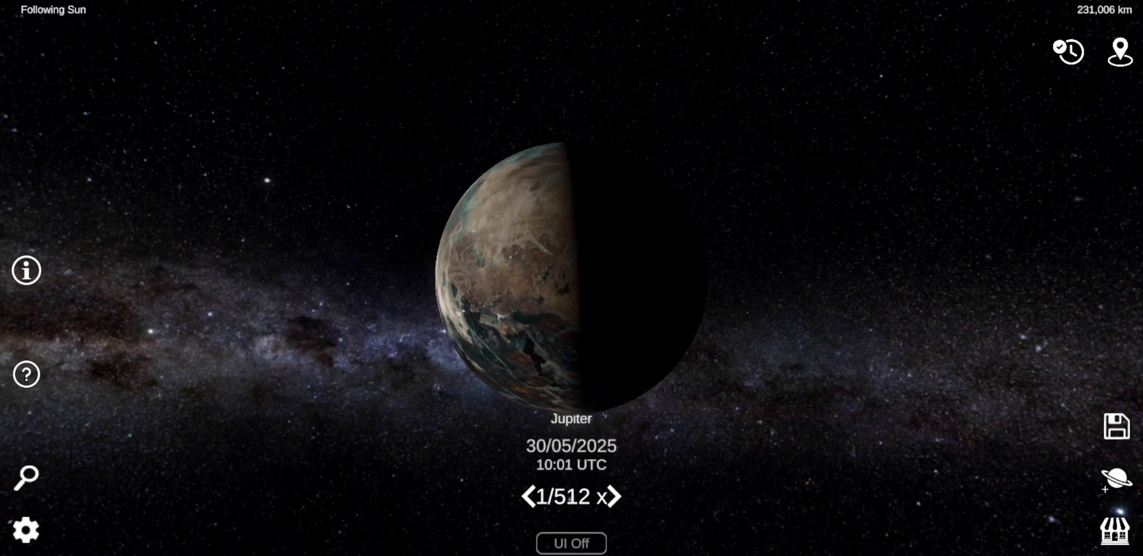
left_click(1114, 481)
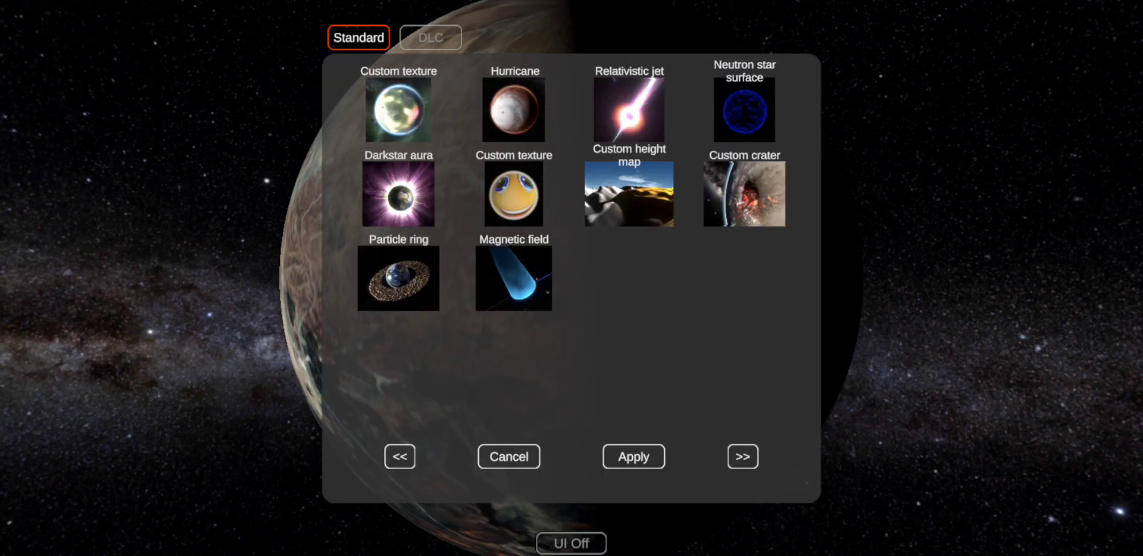
left_click(742, 456)
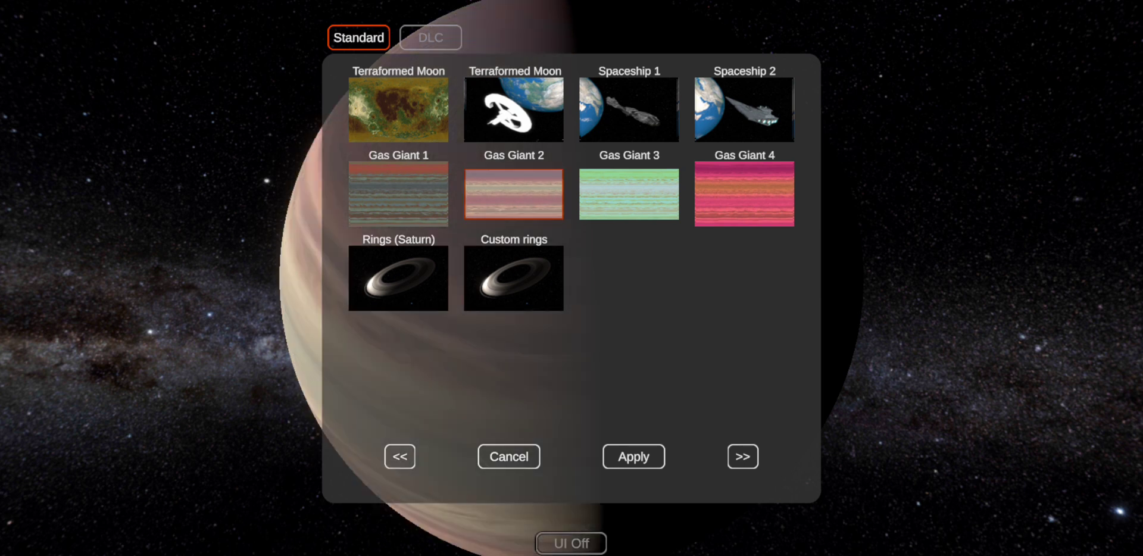
left_click(743, 193)
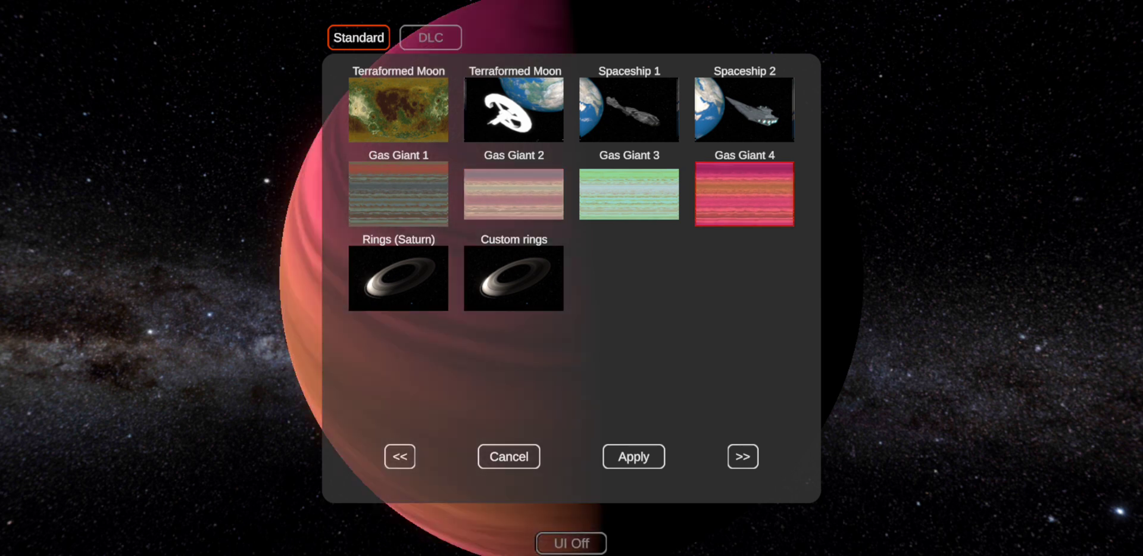
left_click(513, 193)
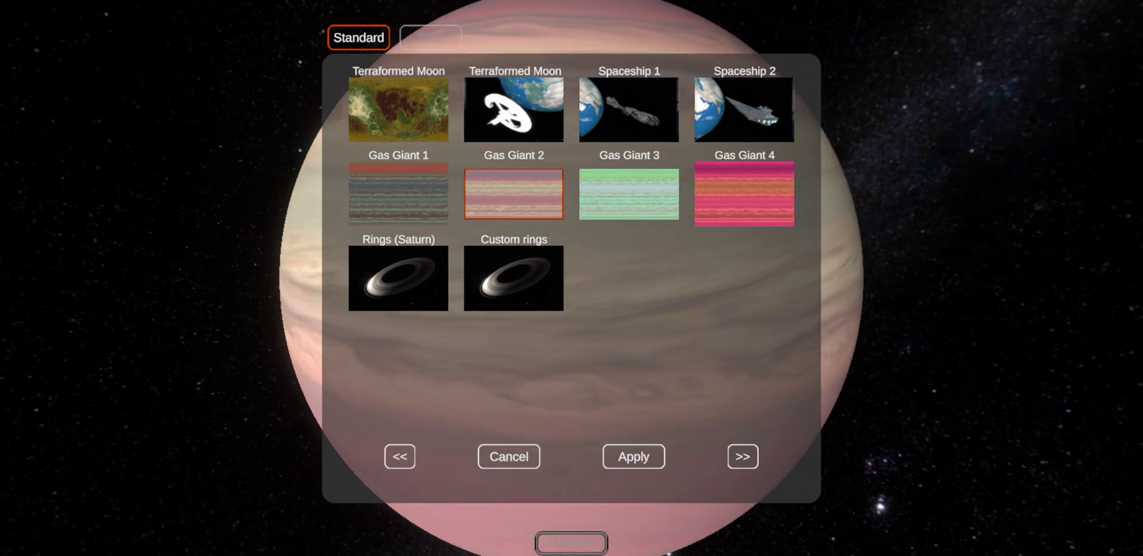
left_click(633, 456)
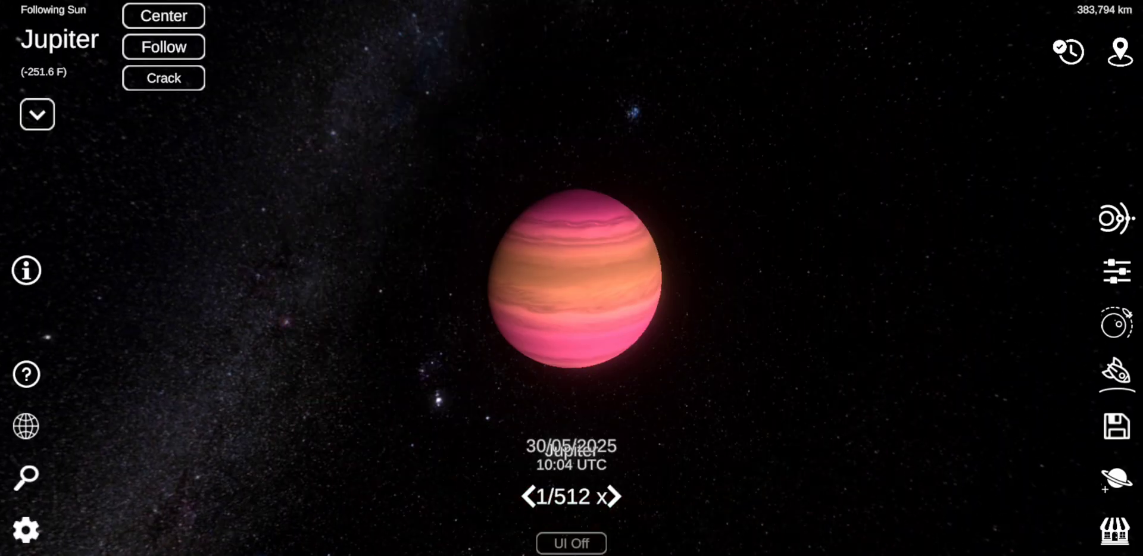
- Place a small body near Jupiter, launch it into prograde orbit, and select Planet10
scroll("down", 3)
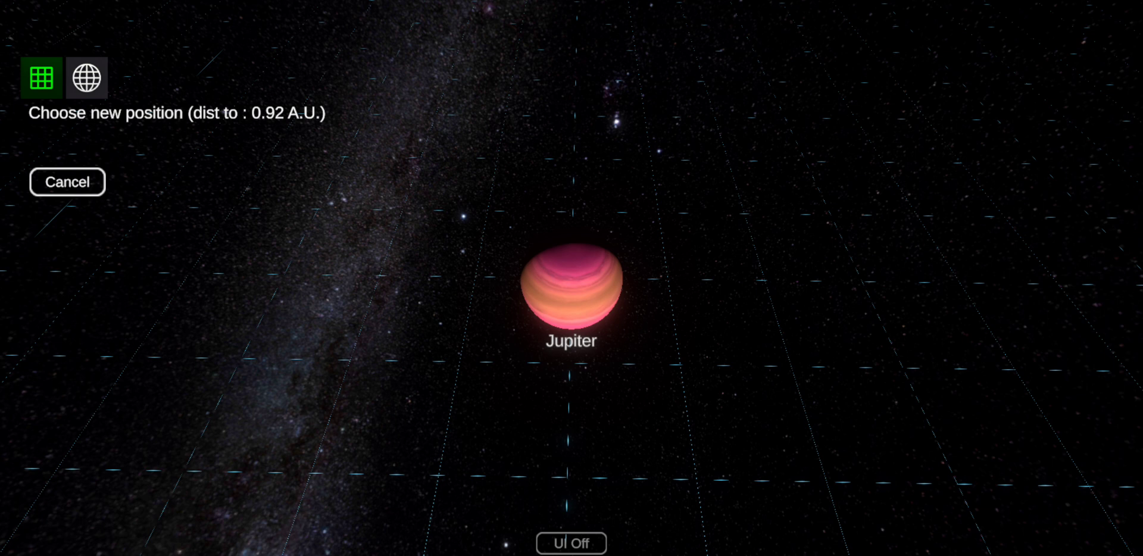
left_click(572, 291)
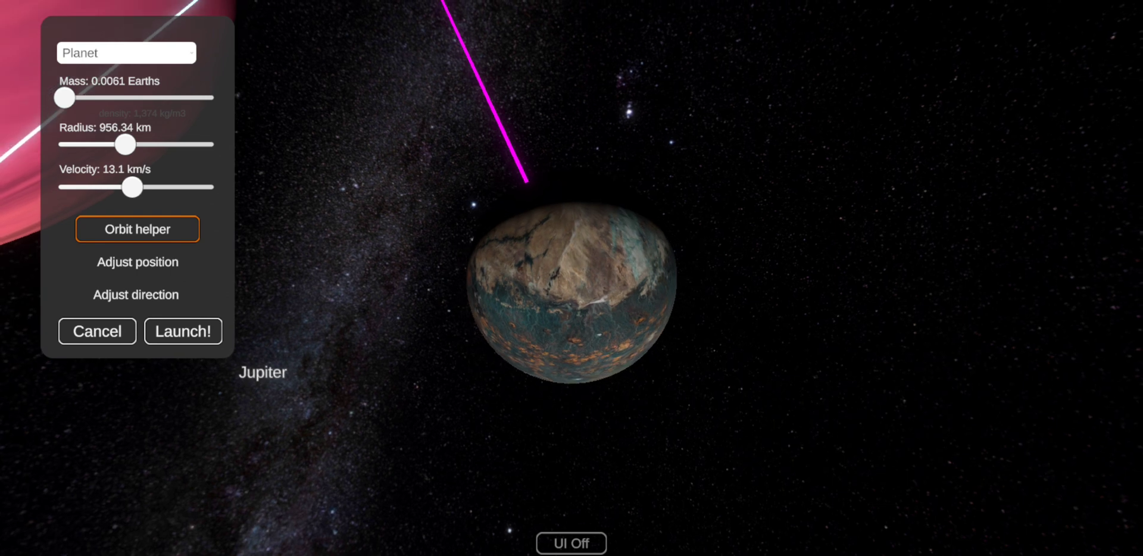
left_click(136, 229)
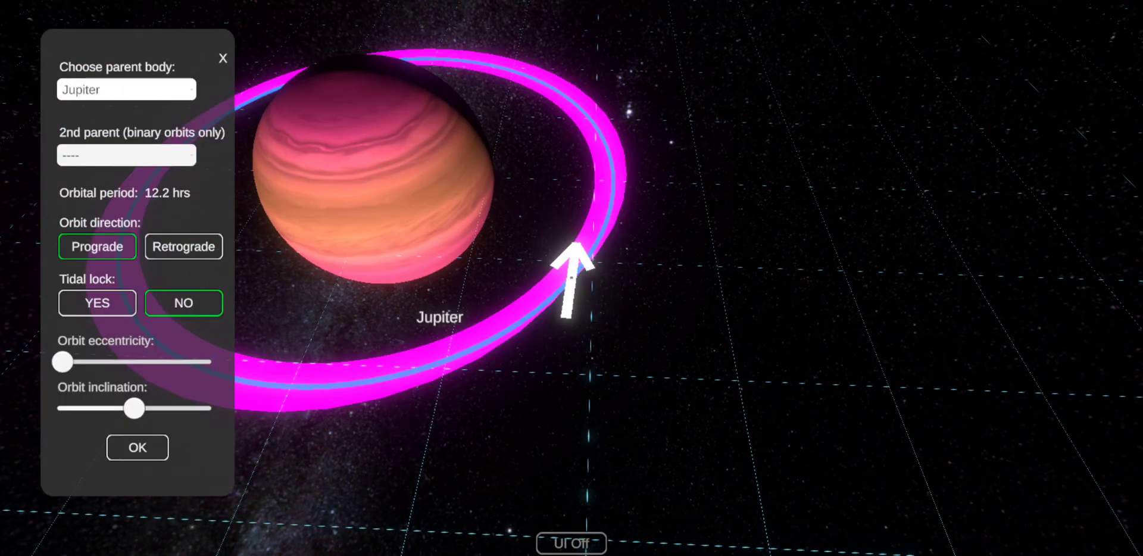
left_click(137, 447)
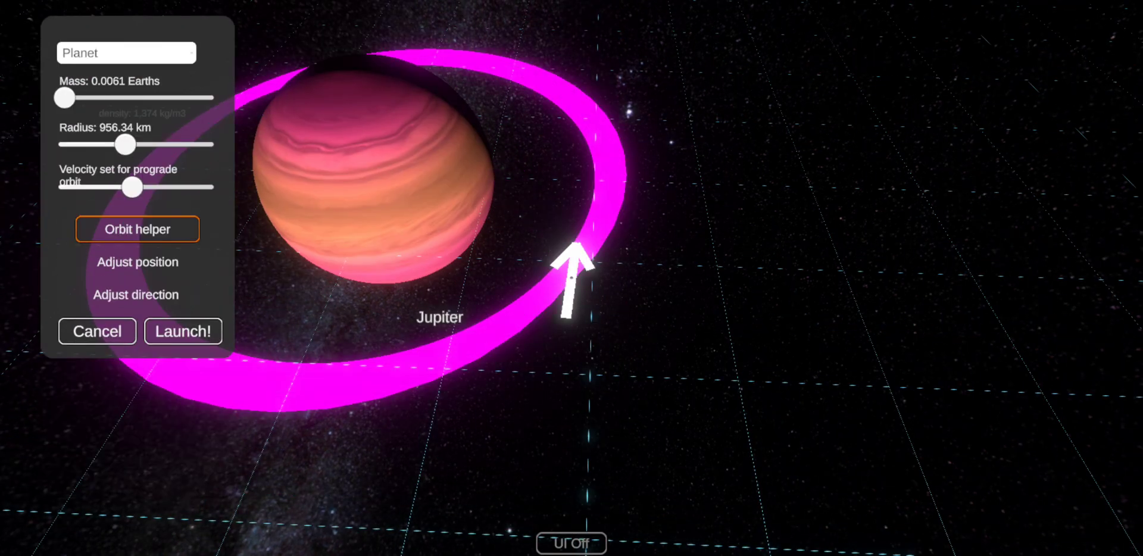
left_click(183, 331)
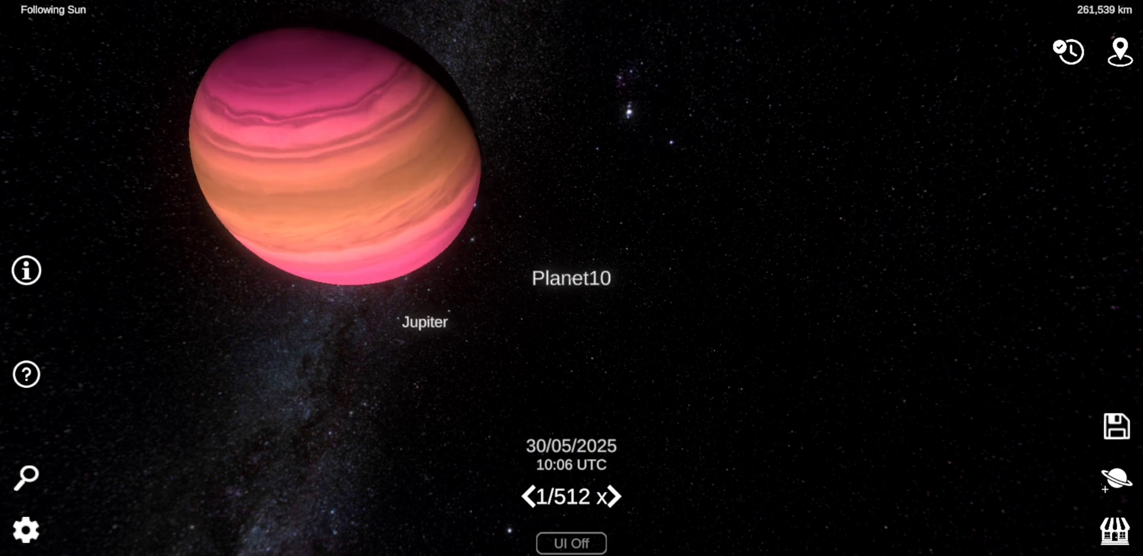
left_click(571, 278)
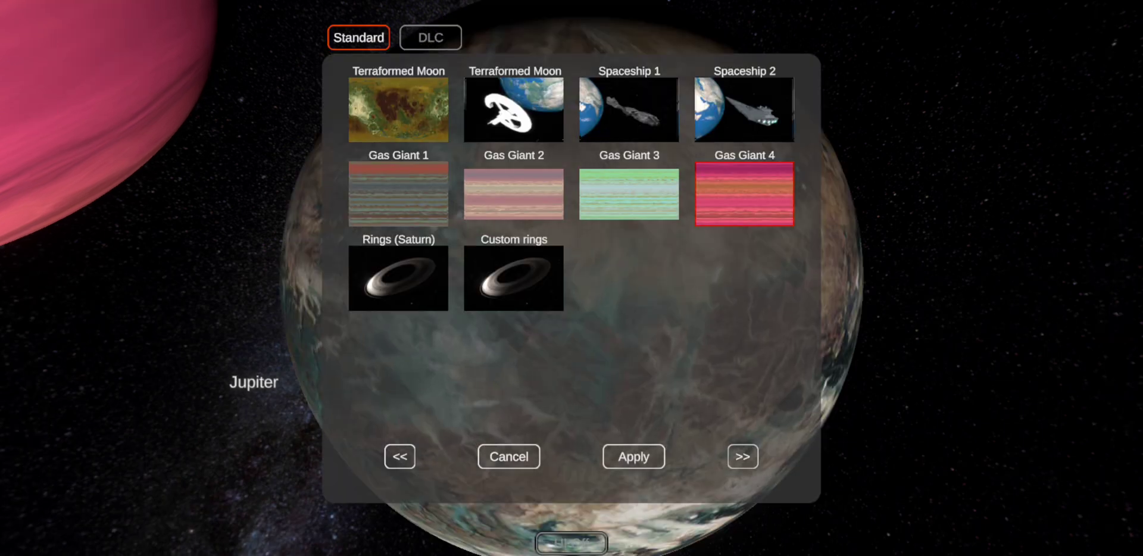
- Page forward to the moon surface textures for the new moon
left_click(742, 456)
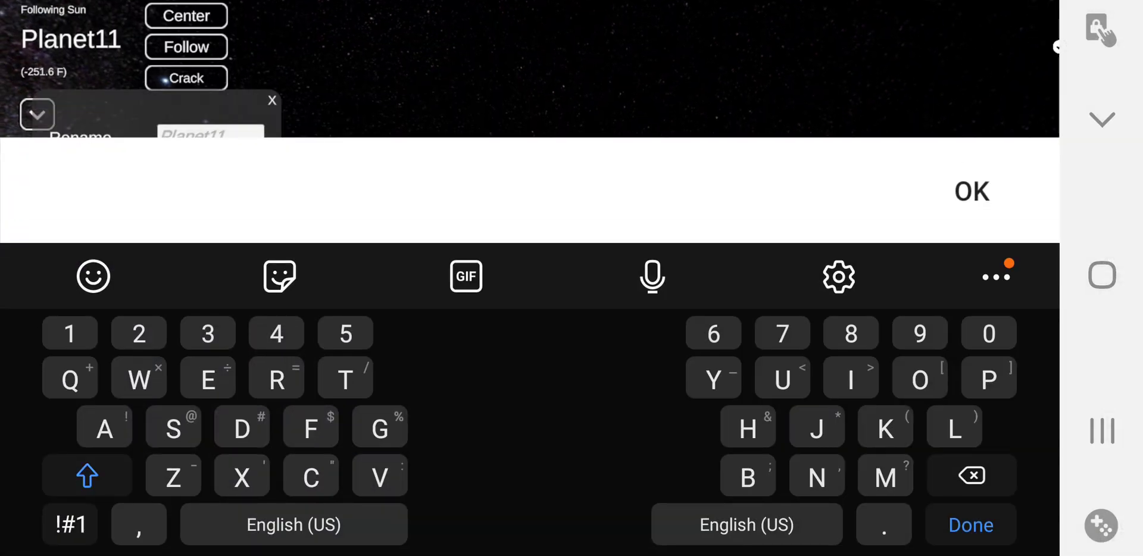
- Name the moon Europa and apply the Ice surface texture
type("Europa")
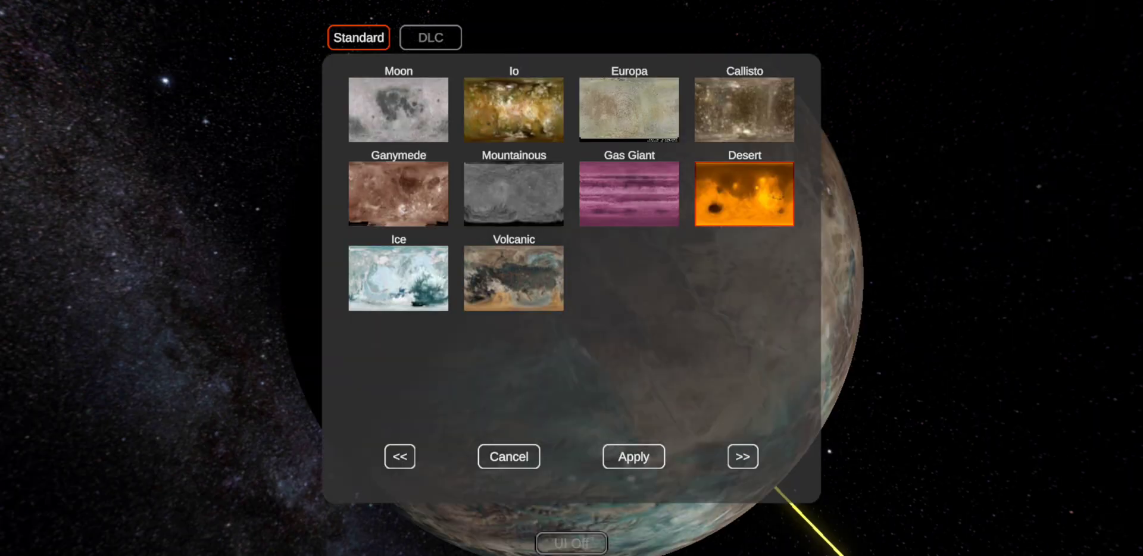
left_click(629, 109)
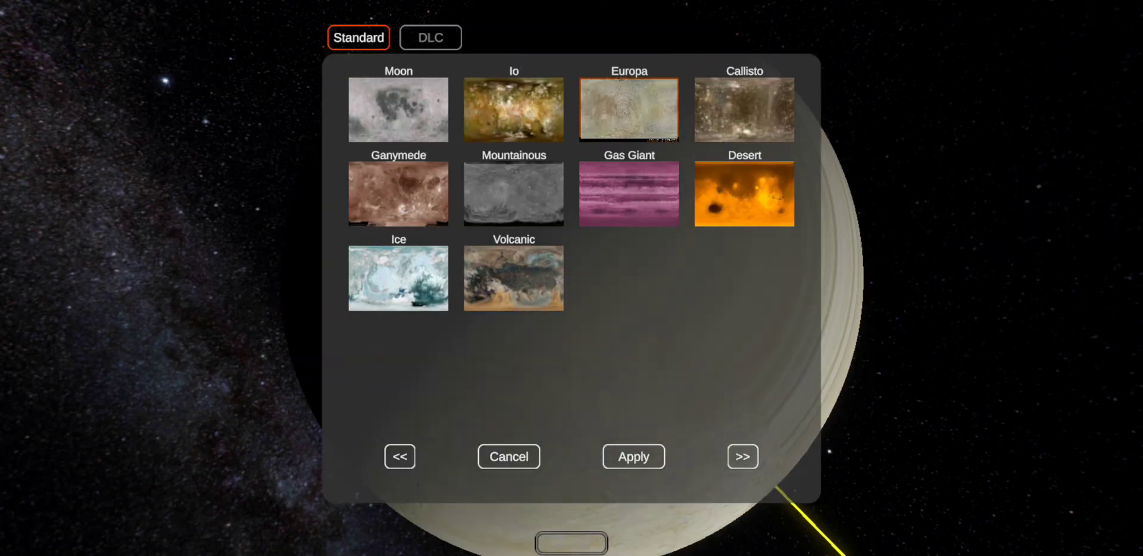
left_click(397, 278)
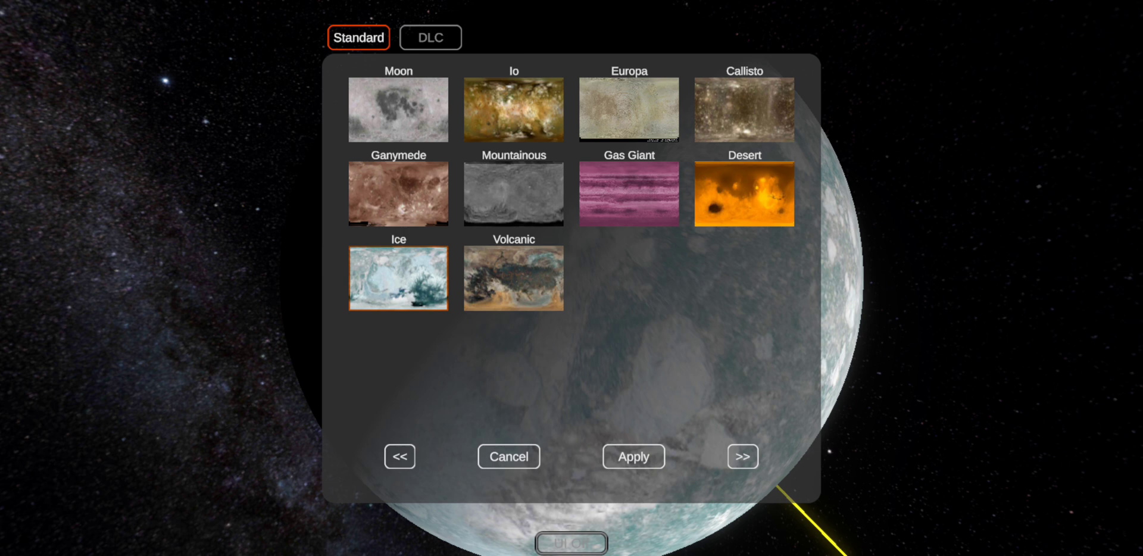
left_click(633, 456)
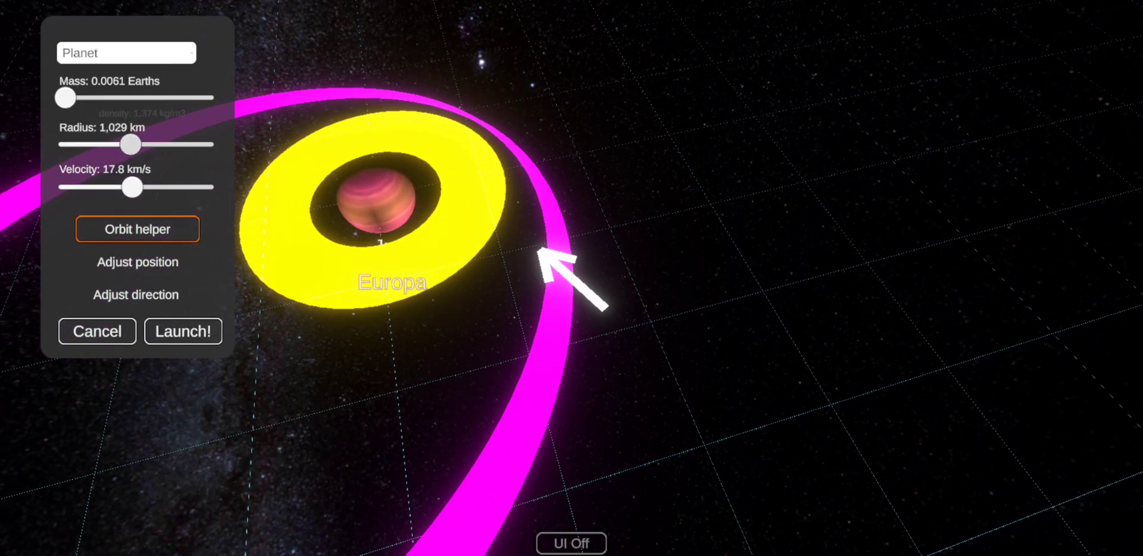
- Set the new moon's radius to about 2,313 km, launch it, and select Planet12
left_click_drag(132, 144, 113, 144)
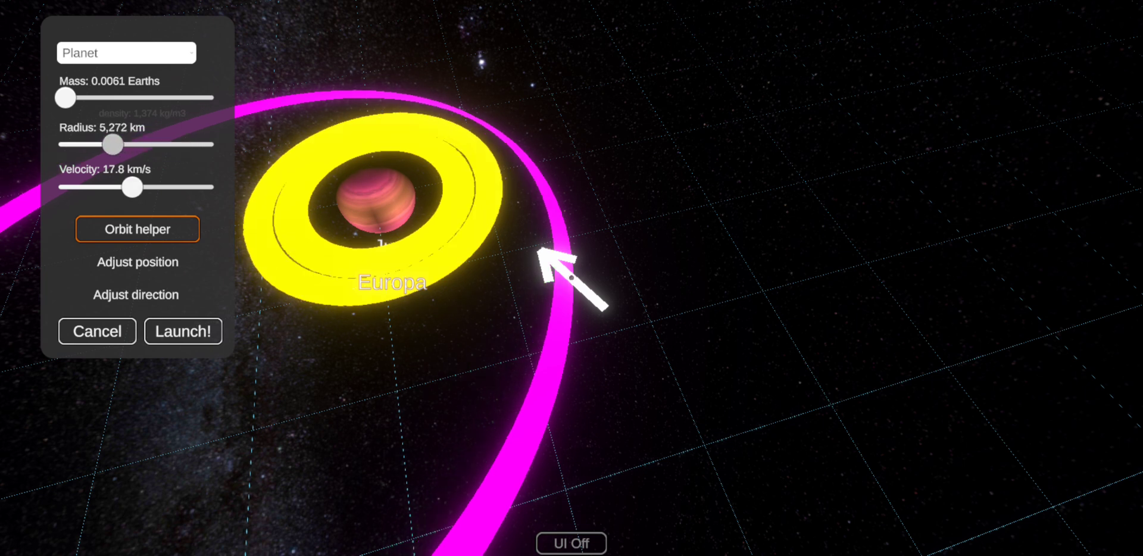
left_click_drag(113, 144, 80, 144)
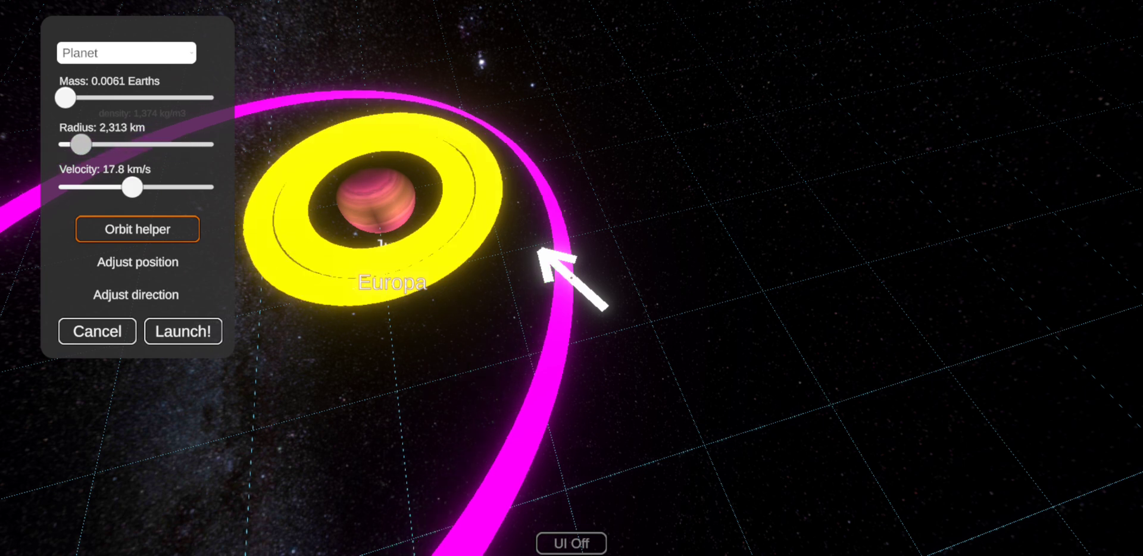
left_click(137, 228)
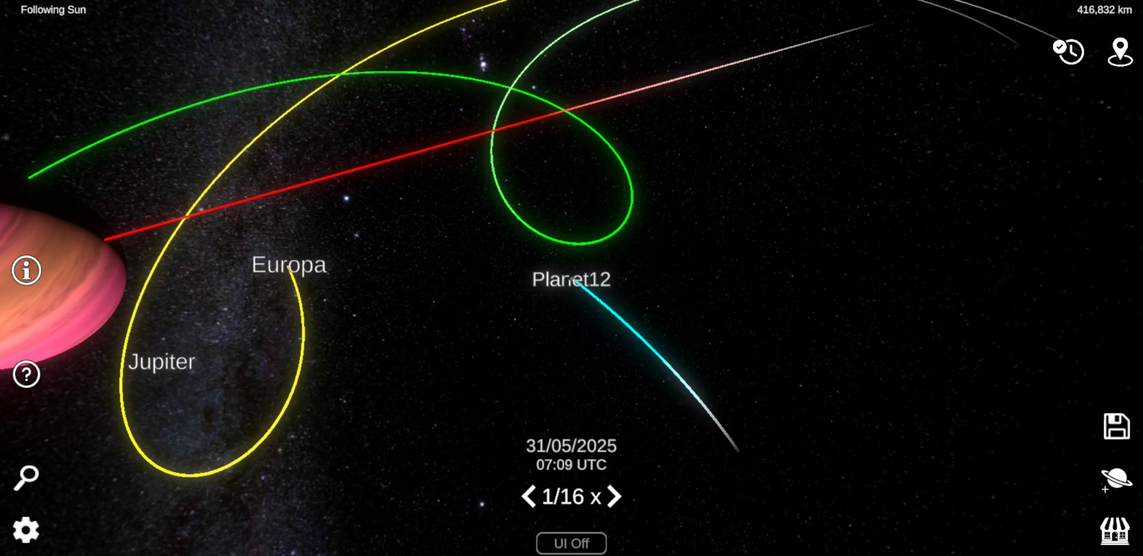
left_click(571, 280)
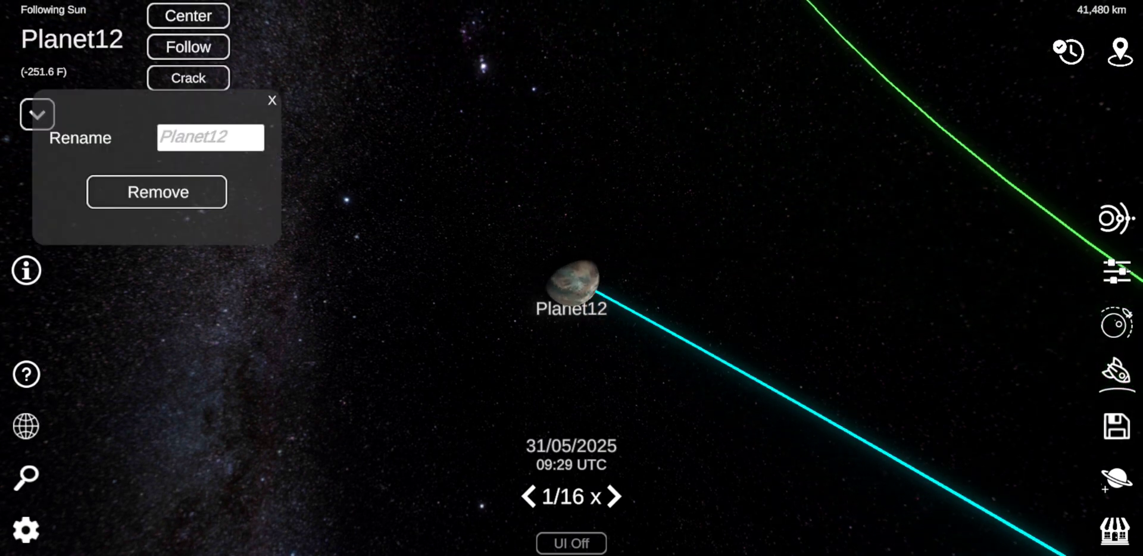
- Rename Planet12 to Ganymede and pick a surface texture for it
left_click(210, 138)
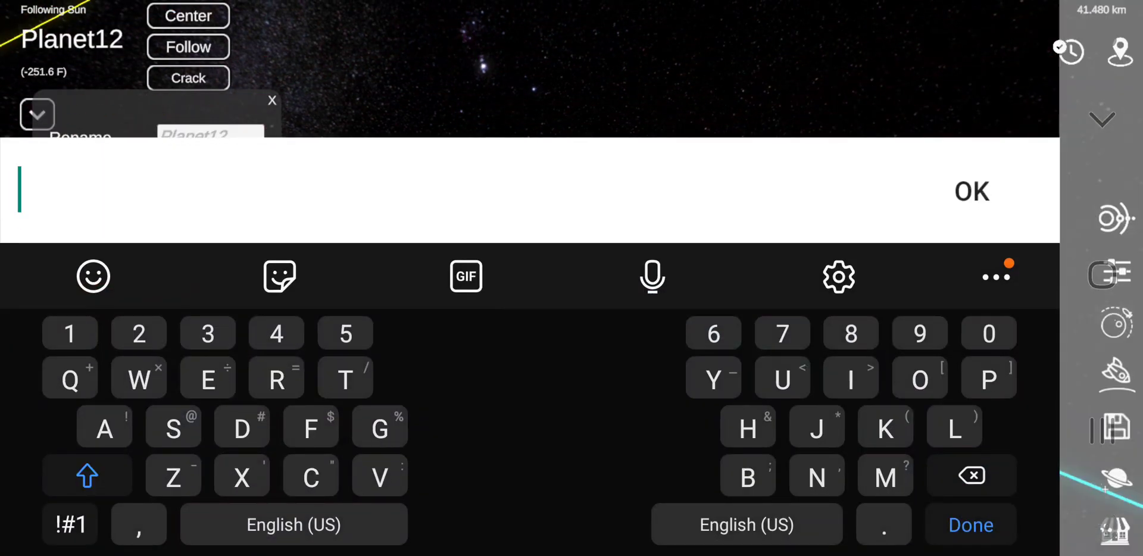
type("Ganymede")
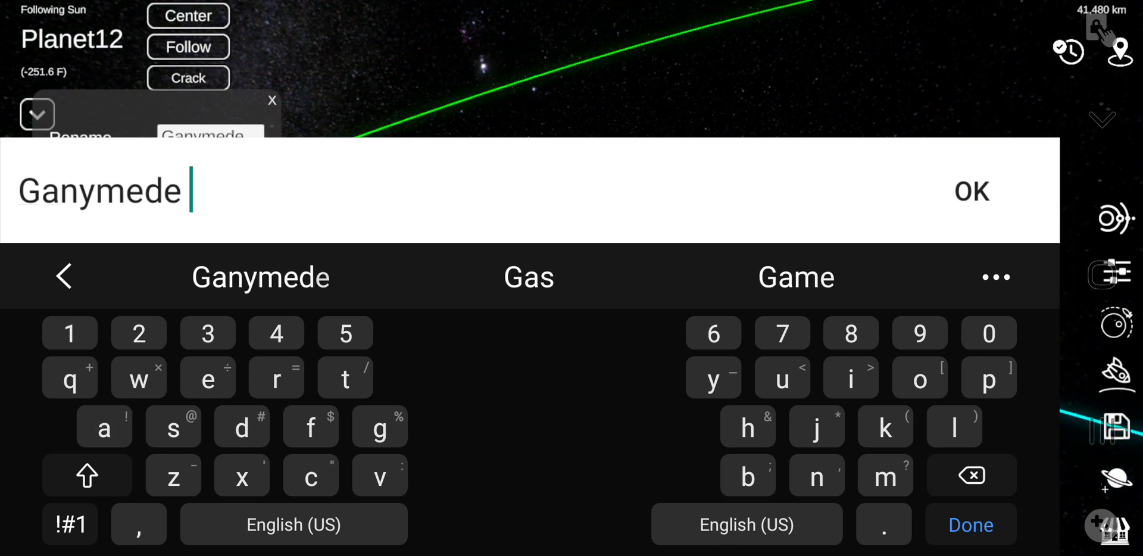
left_click(972, 191)
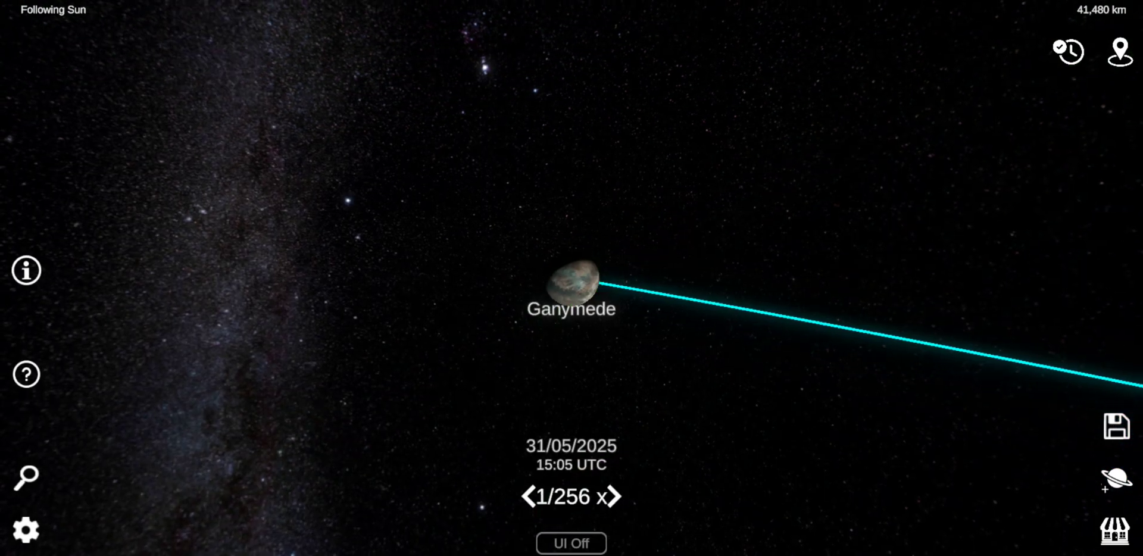
left_click(1114, 473)
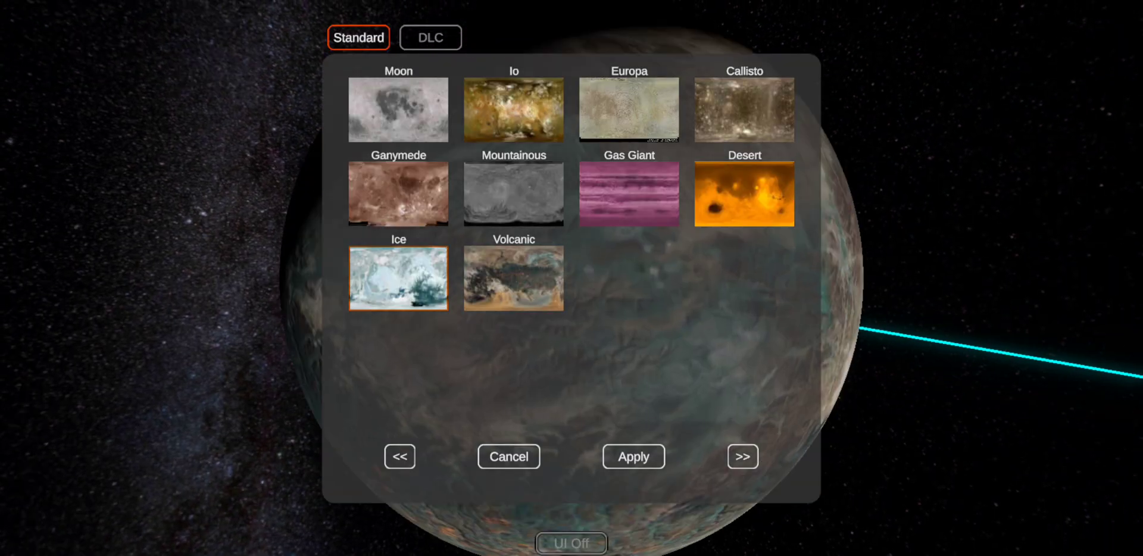
left_click(741, 456)
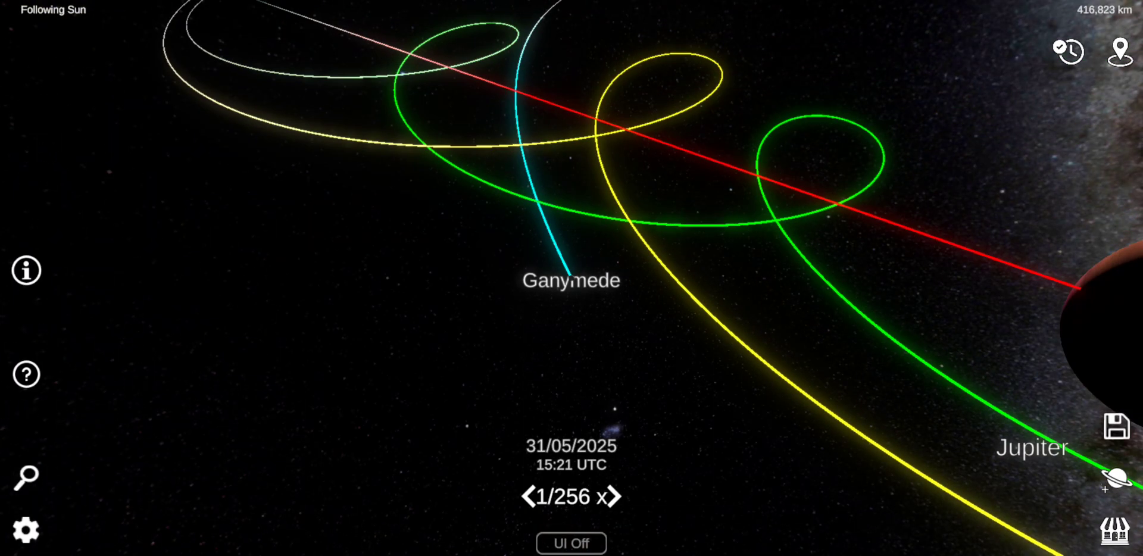
- Launch Planet13 into orbit near Ganymede in the Jupiter system
scroll("down", 3)
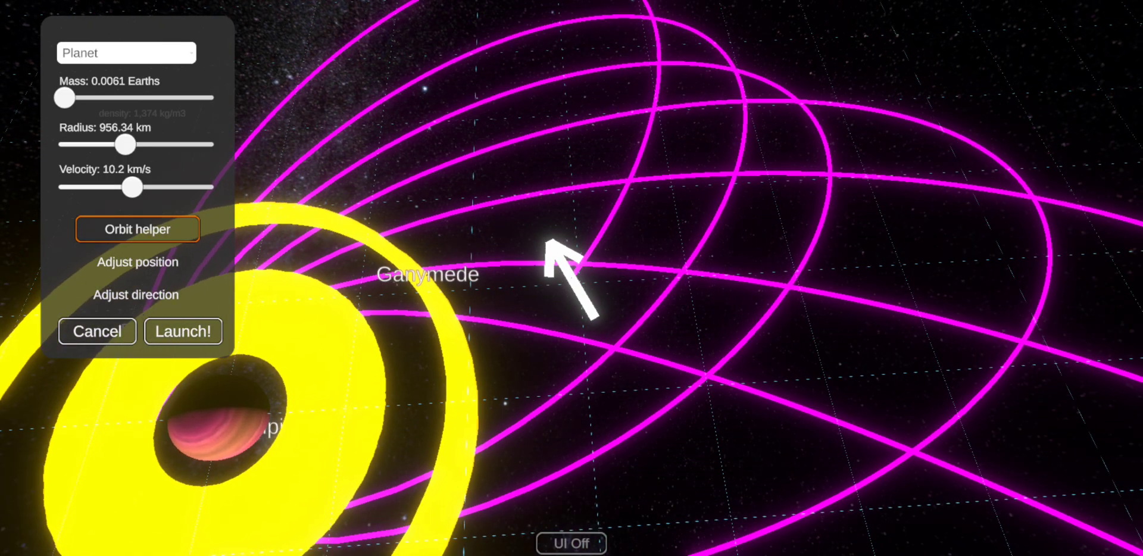
left_click(137, 229)
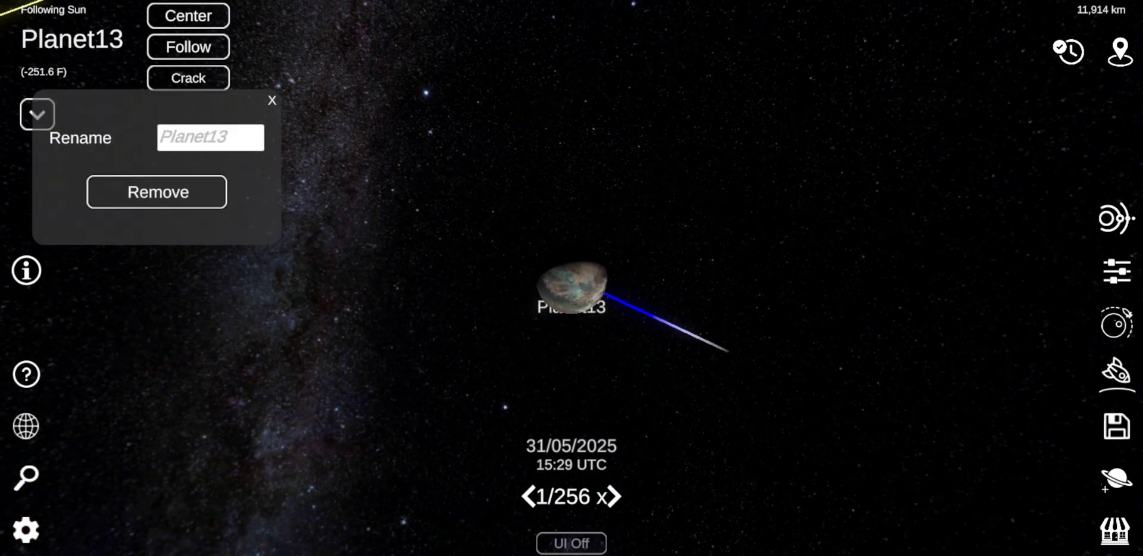
- Rename Planet13 to Callisto and browse its surface texture pages
type("Cal")
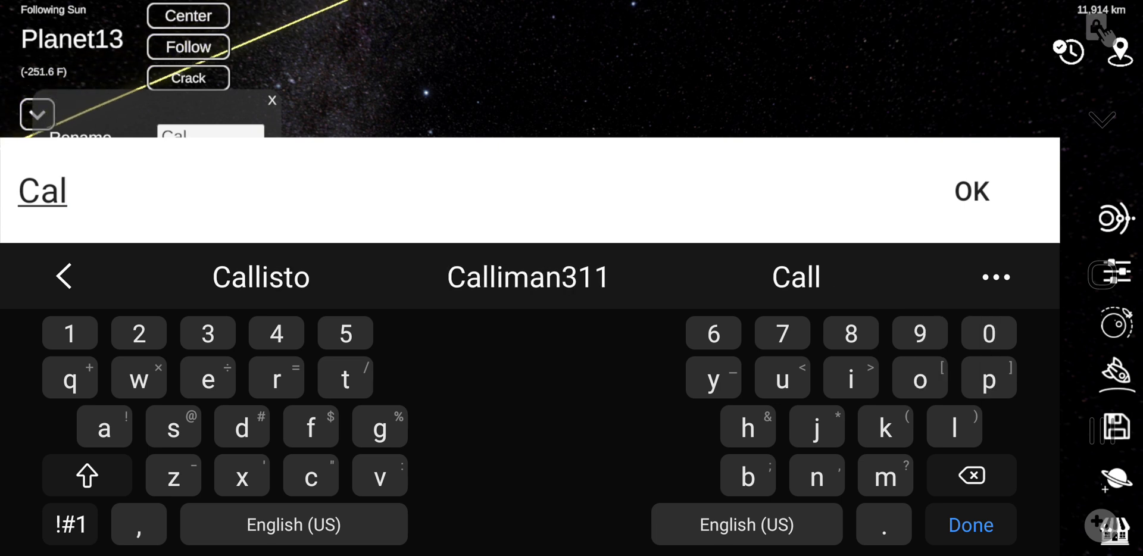
left_click(971, 191)
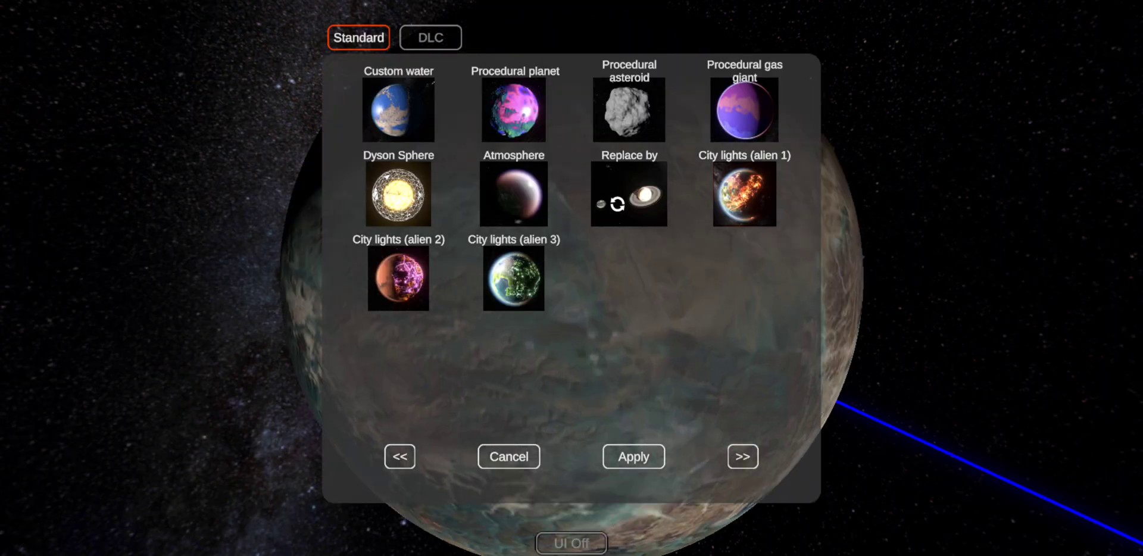
left_click(742, 456)
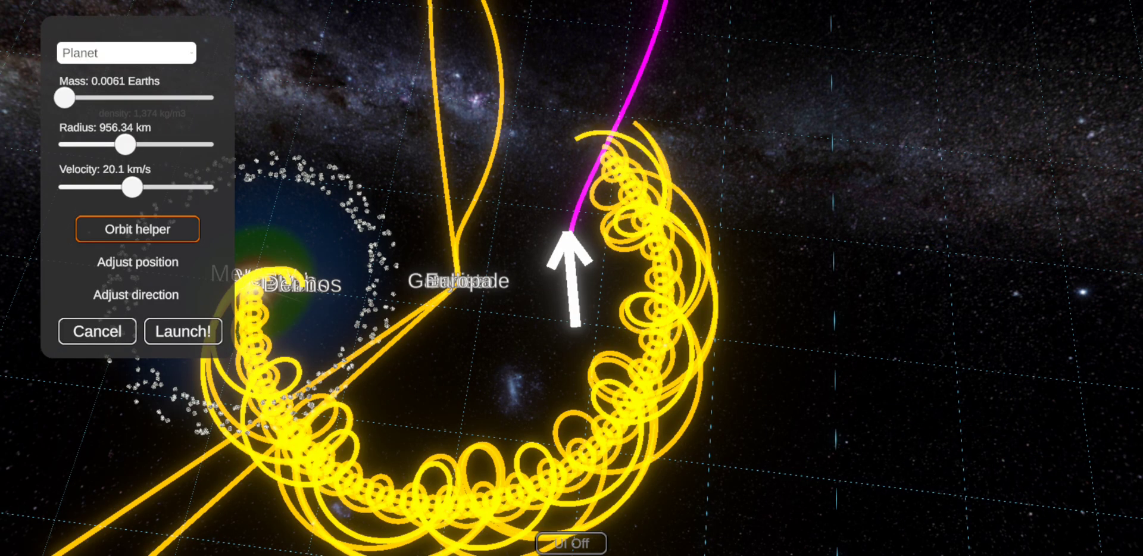
- Launch Planet14 with a 44,422 km radius and 0.307 Earth masses
left_click_drag(124, 144, 182, 144)
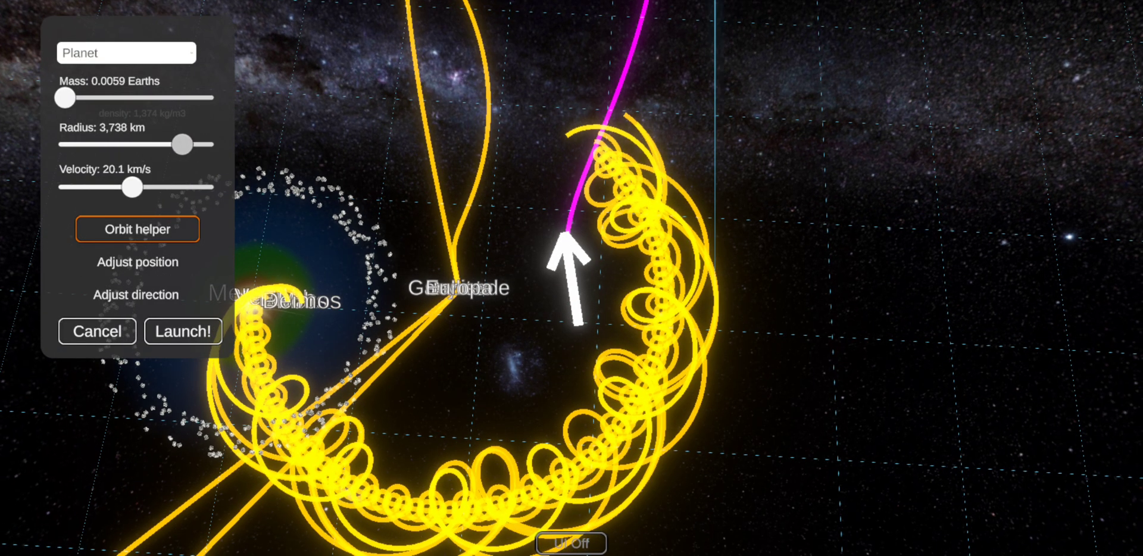
left_click_drag(64, 97, 91, 97)
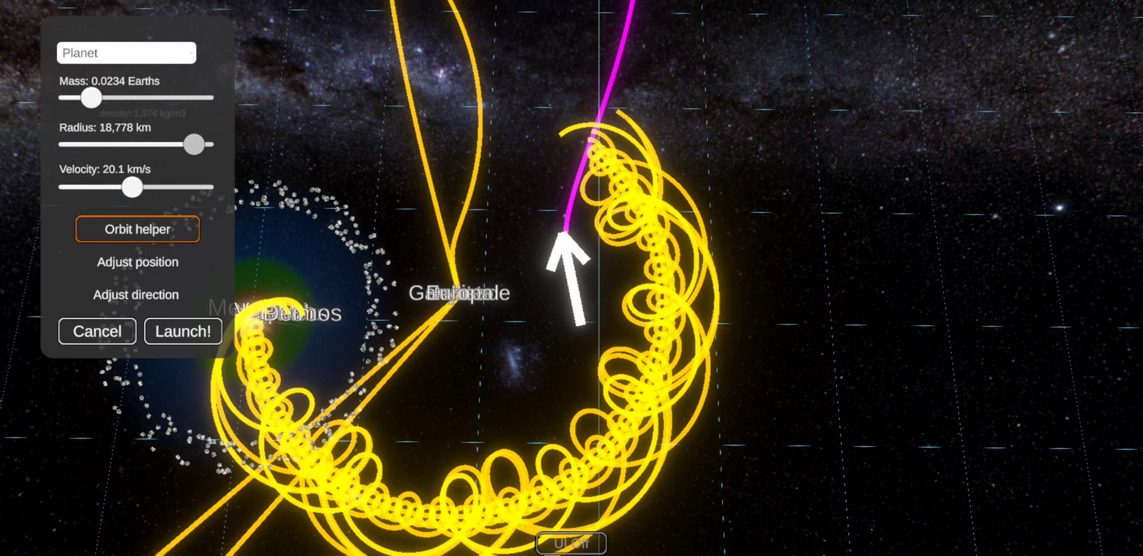
left_click_drag(91, 97, 193, 98)
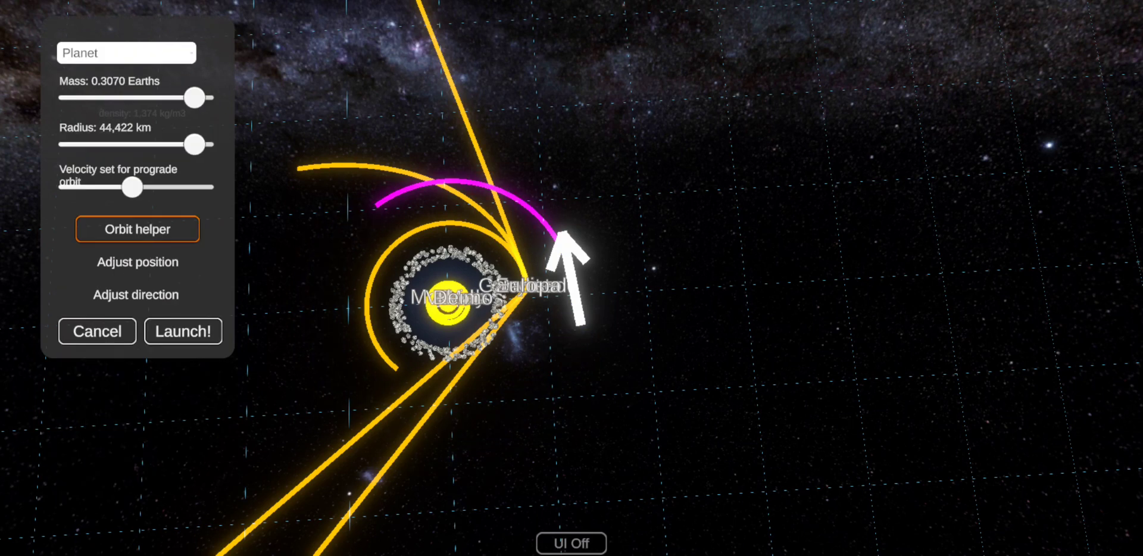
left_click(182, 331)
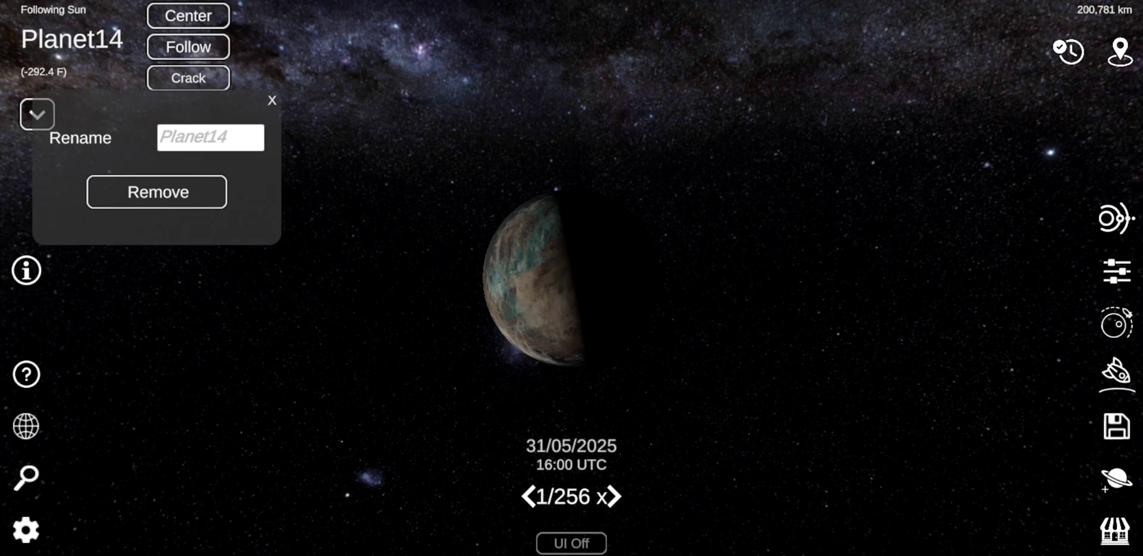
- Raise Planet14's axial tilt to 3.3 degrees in the spin axis settings
left_click(210, 138)
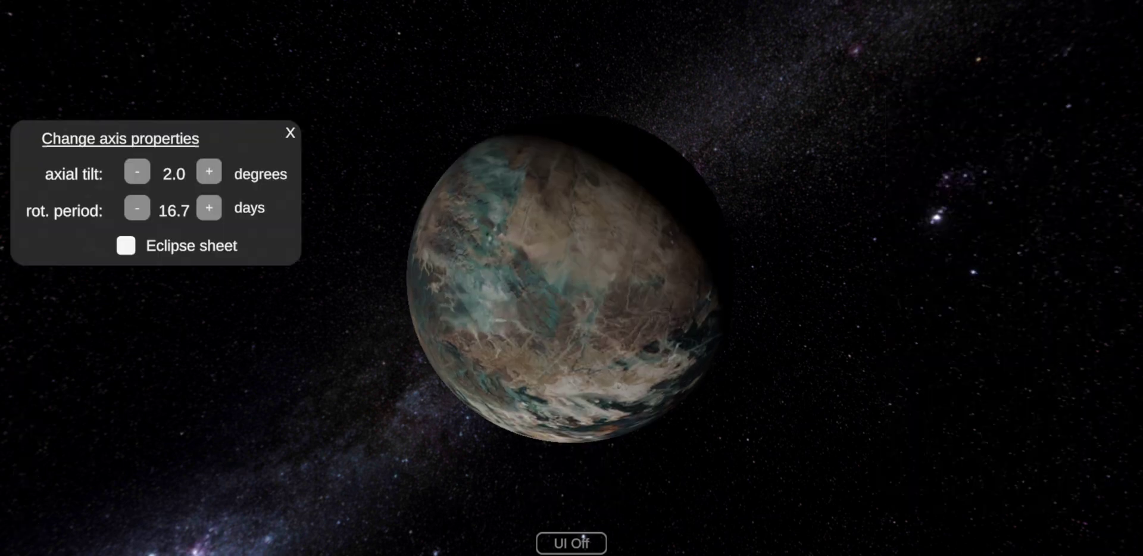
left_click(209, 171)
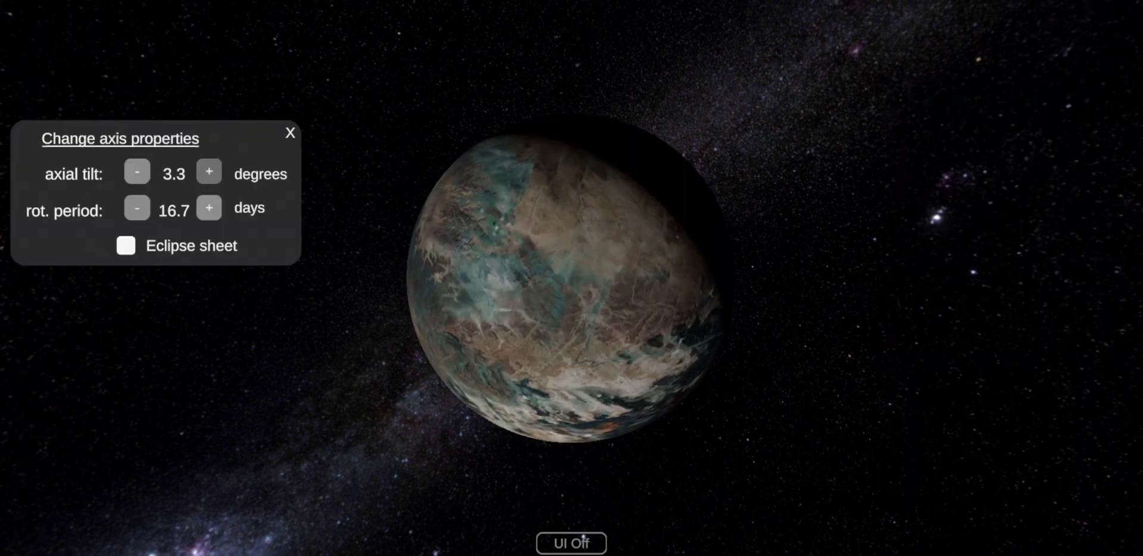
left_click(208, 172)
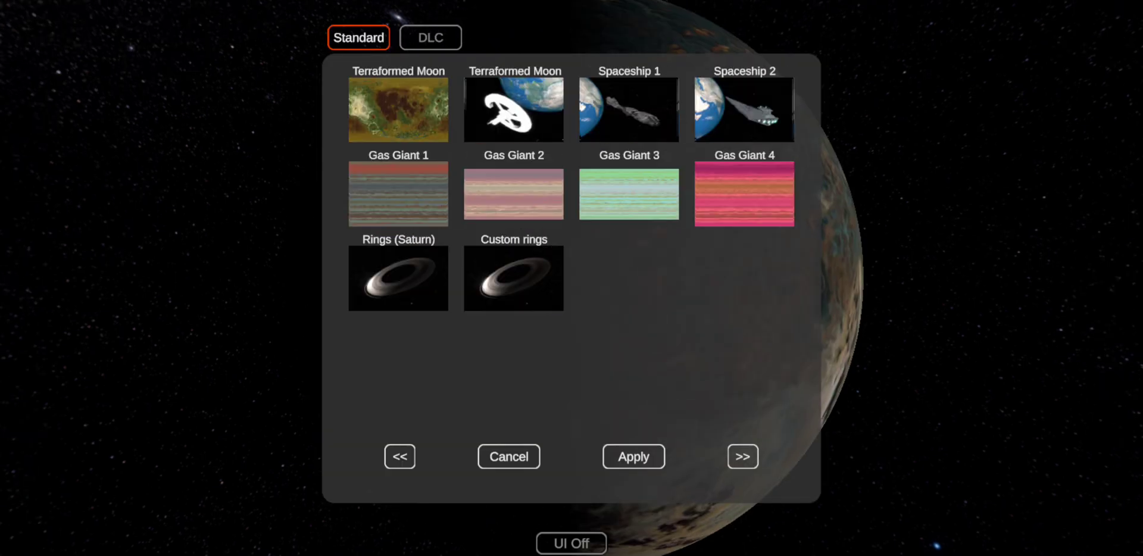
- Give the planet a banded Gas Giant surface and a Particle ring effect
left_click(513, 194)
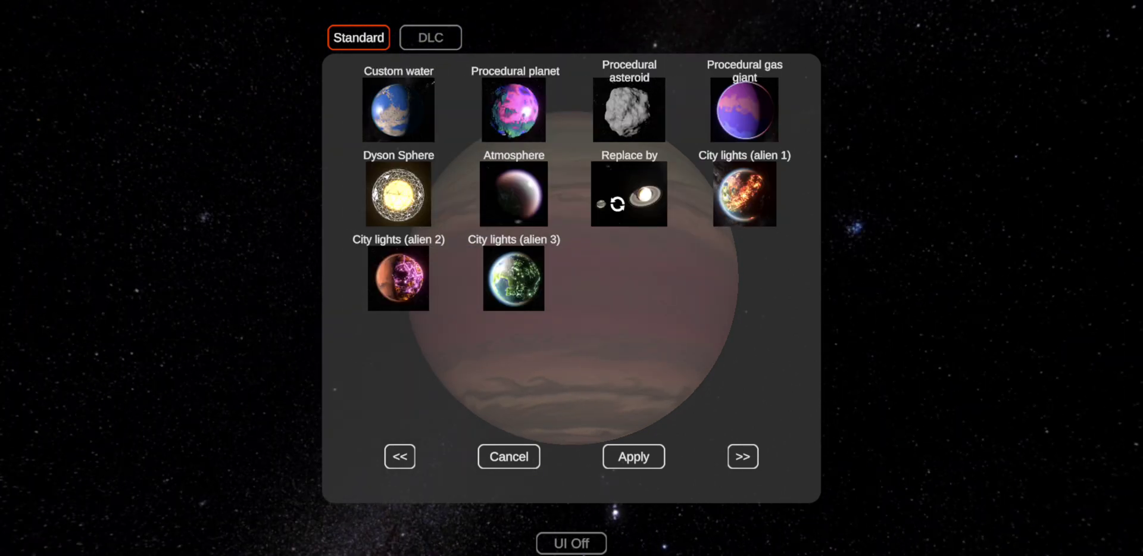
left_click(742, 456)
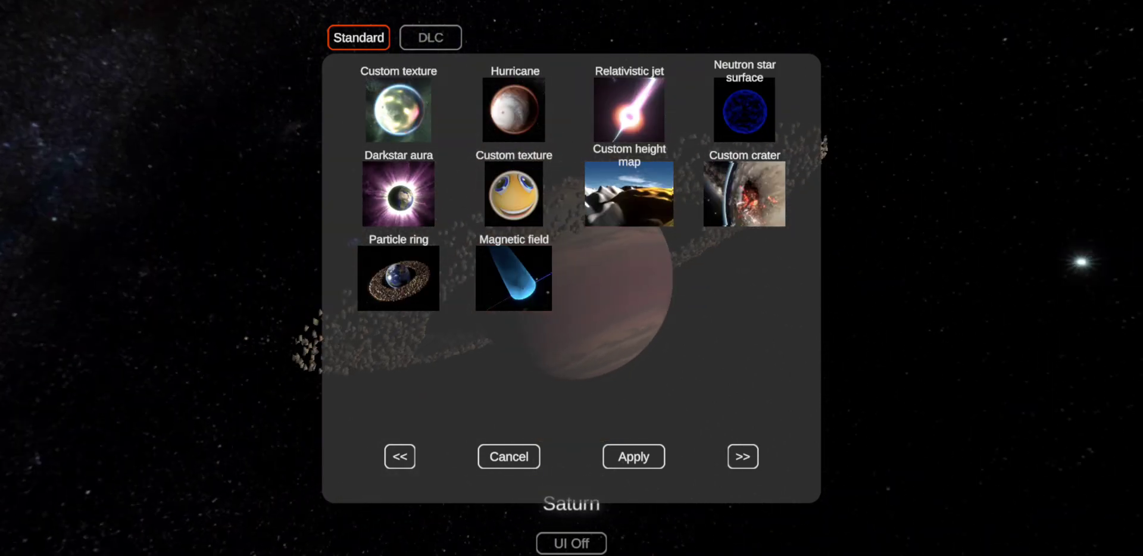
left_click(508, 456)
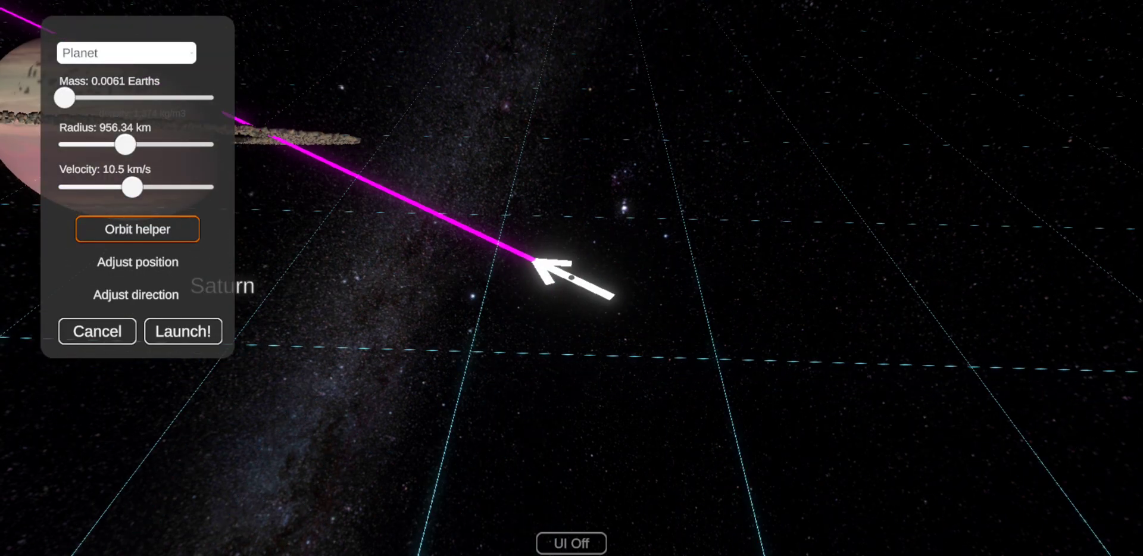
- Launch Planet15 on a helper orbit around Saturn with a slightly larger radius
left_click(137, 229)
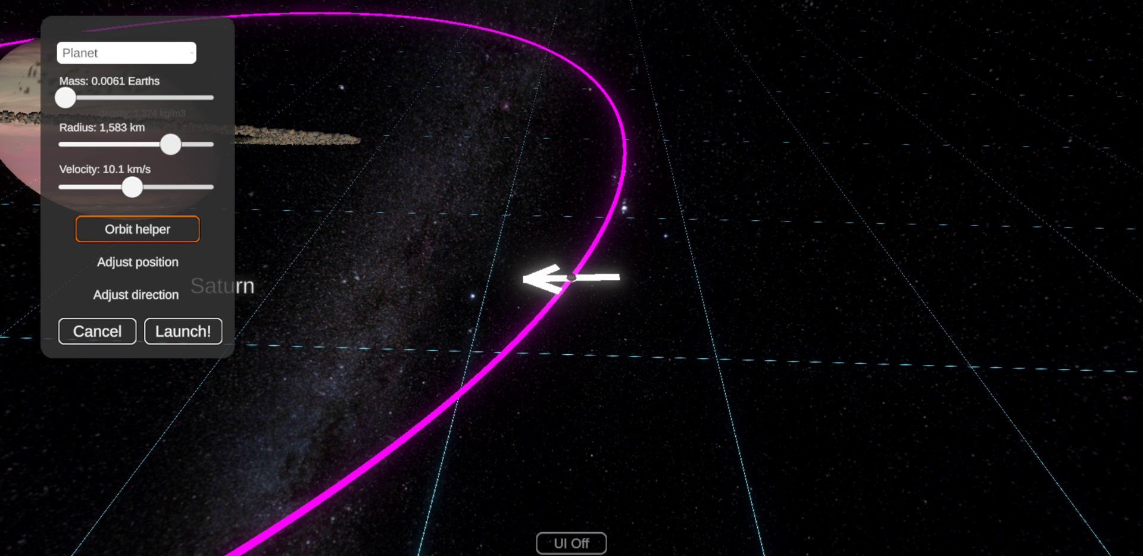
left_click_drag(171, 144, 175, 144)
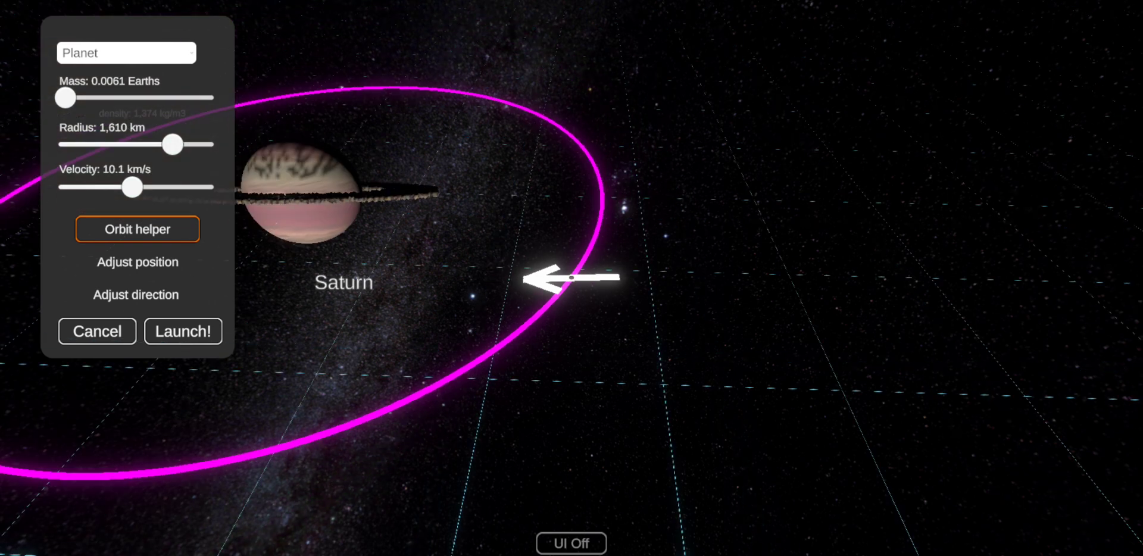
left_click(182, 331)
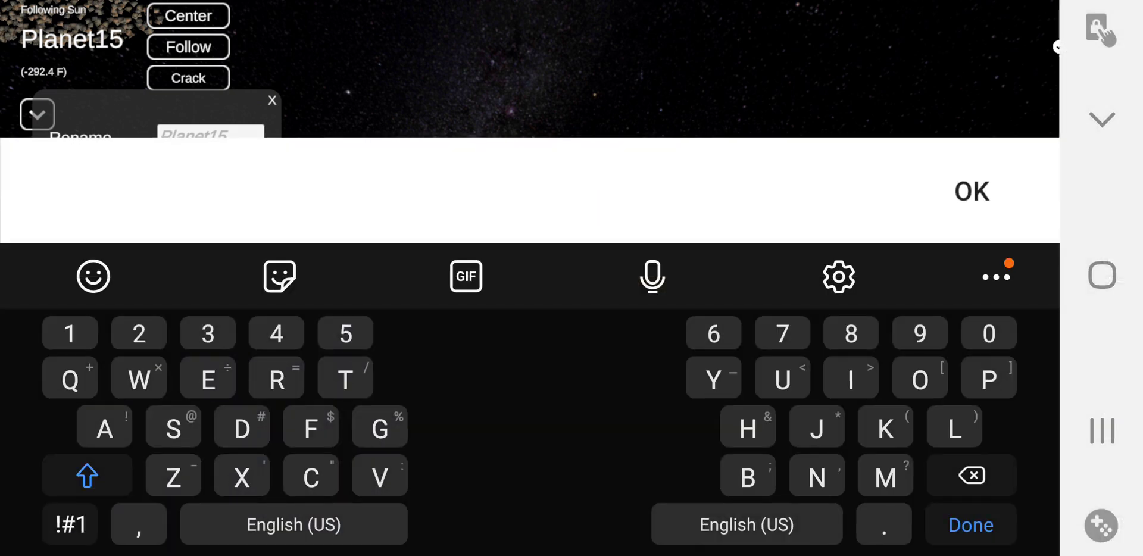
- Rename Planet15 to Titan and zoom in to view it orbiting Saturn
type("Ti")
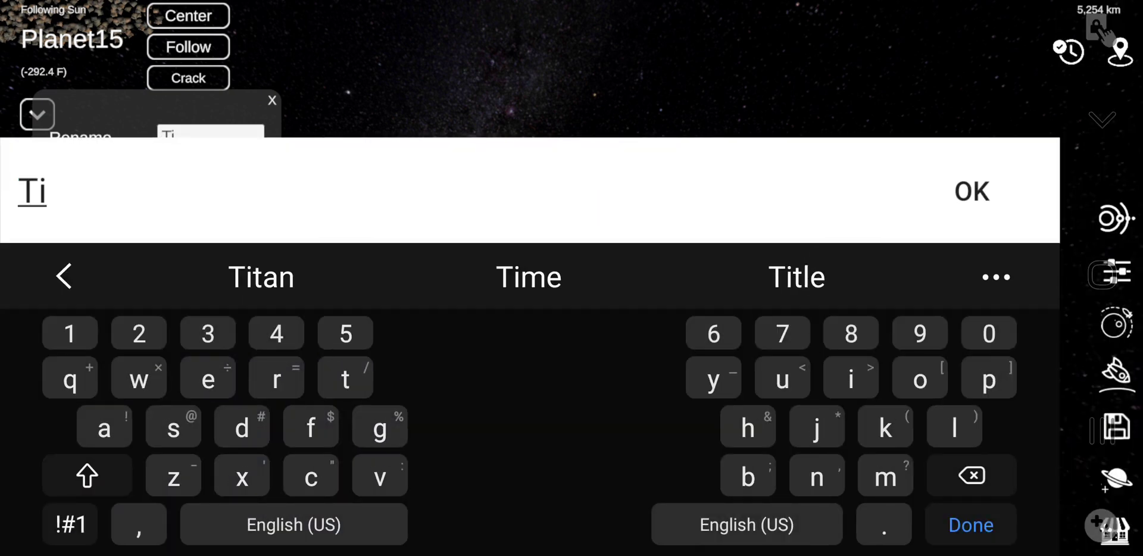
left_click(260, 277)
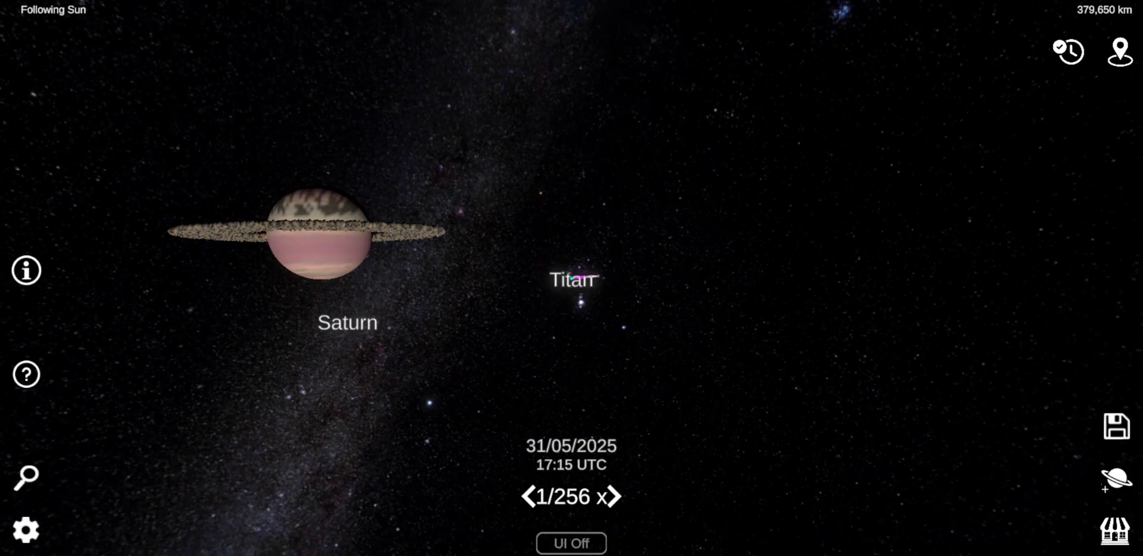
left_click(573, 280)
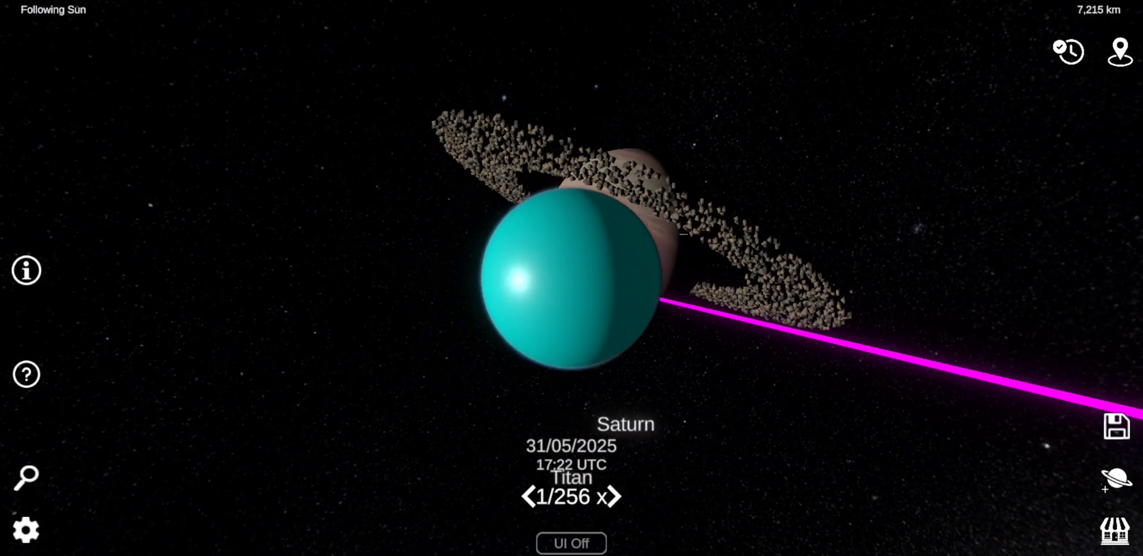
scroll("down", 3)
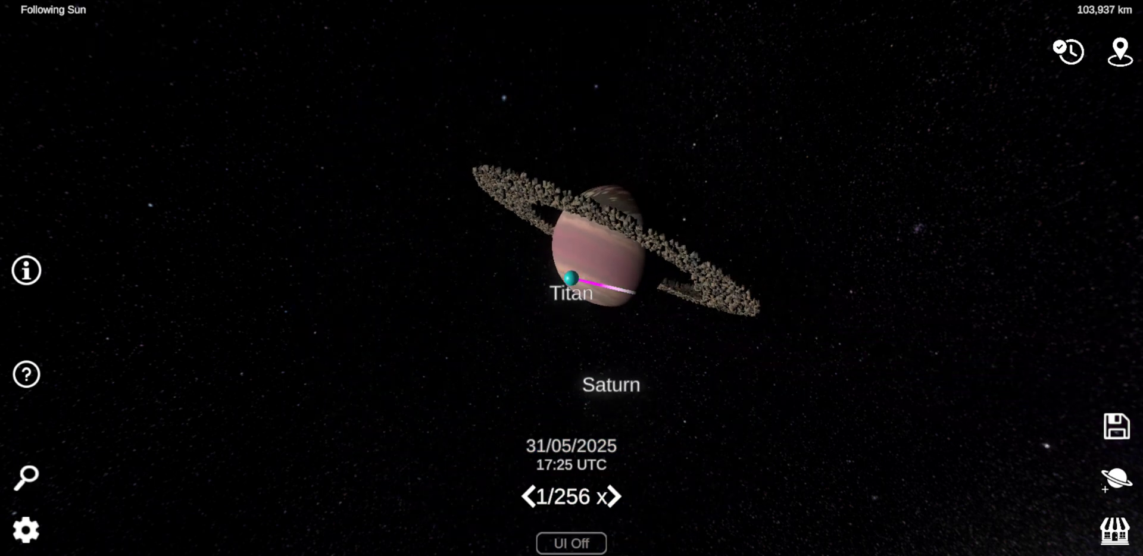